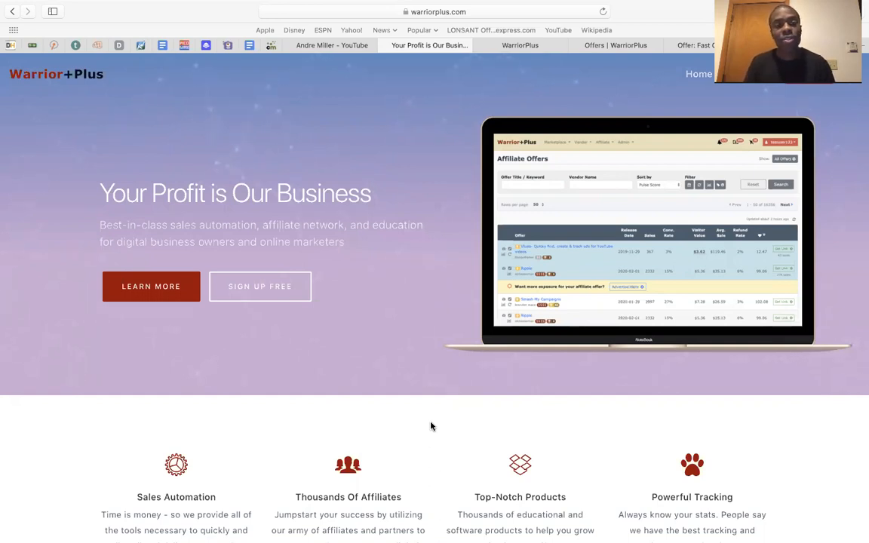
- Bring up the WarriorPlus marketplace Top Products page and look over today's list
scroll(down, 3)
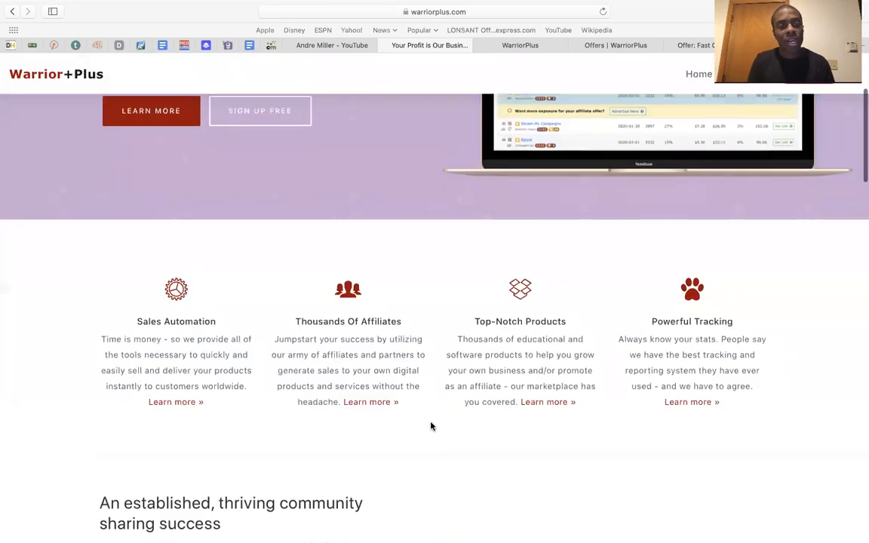
scroll(down, 3)
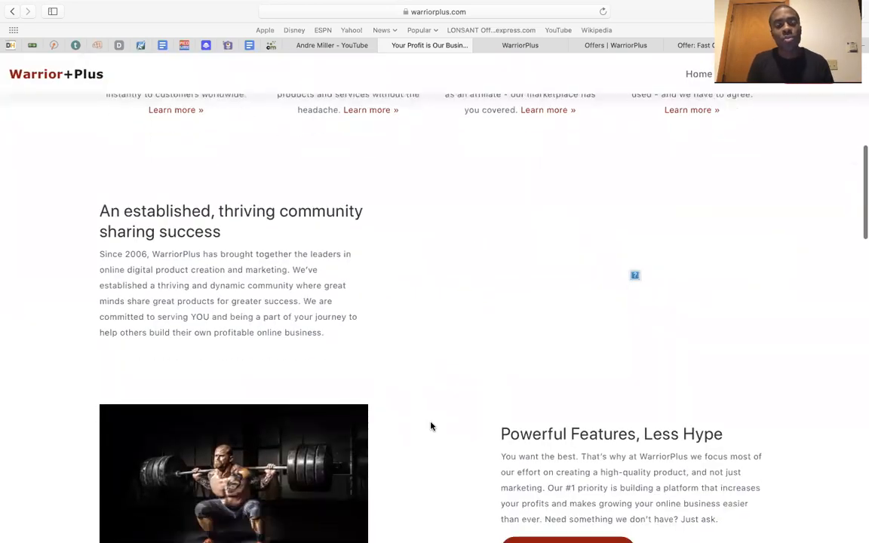
scroll(down, 3)
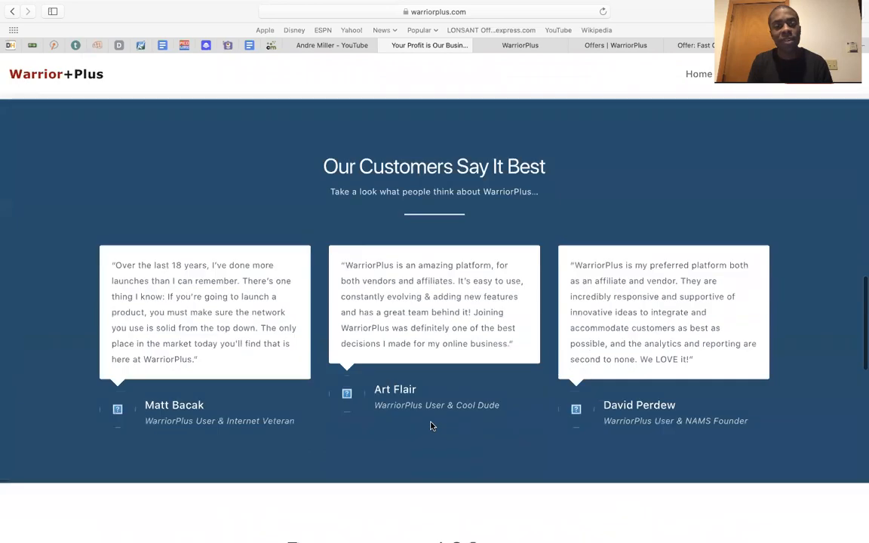
scroll(down, 3)
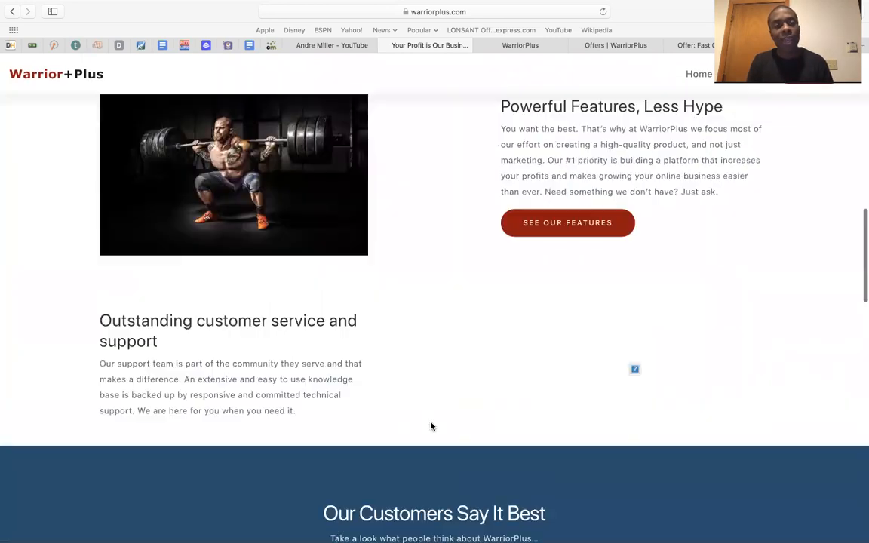
scroll(up, 3)
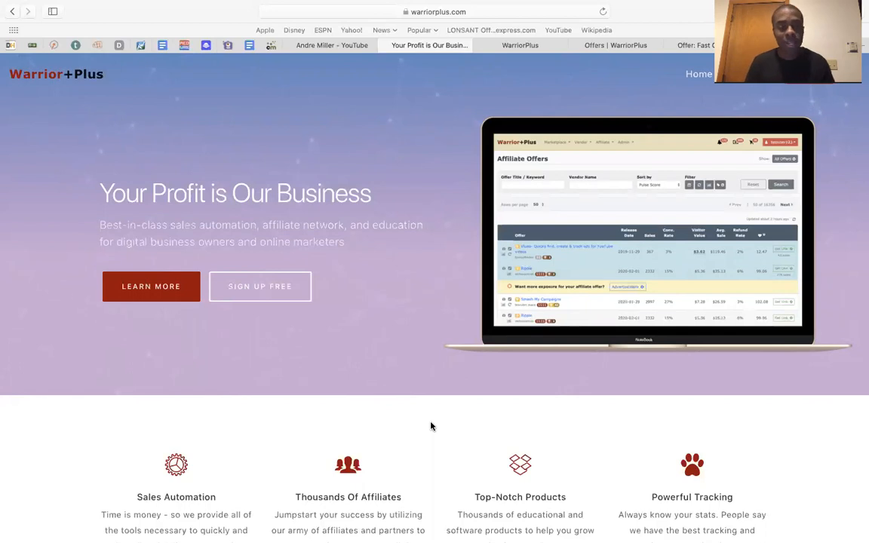
mouse_move(541, 72)
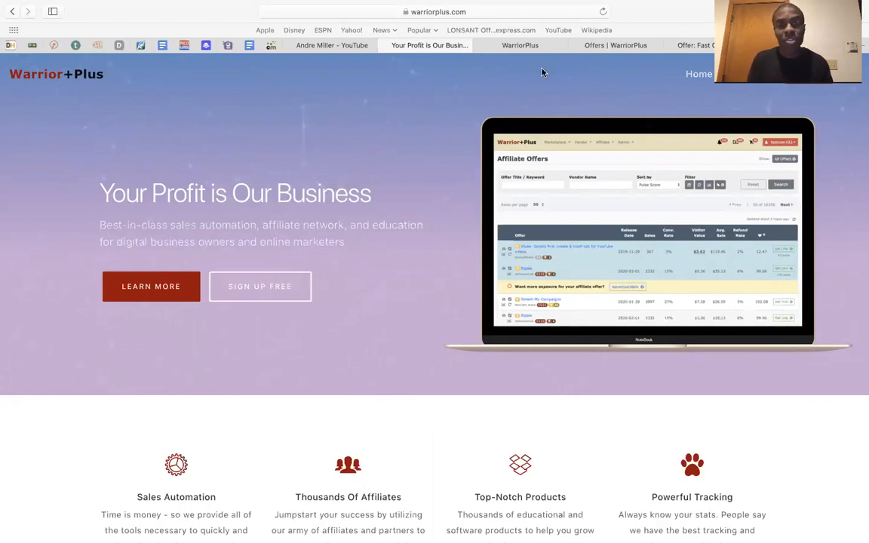
click(519, 46)
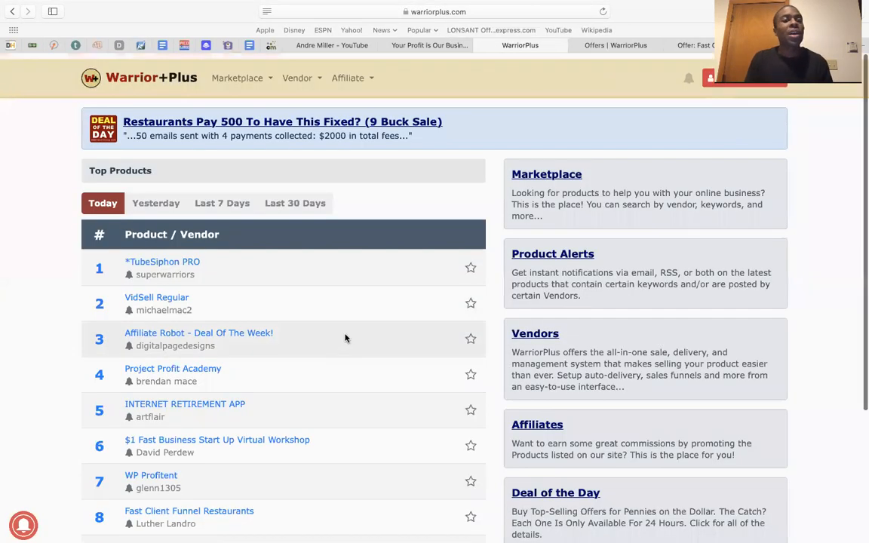
scroll(down, 3)
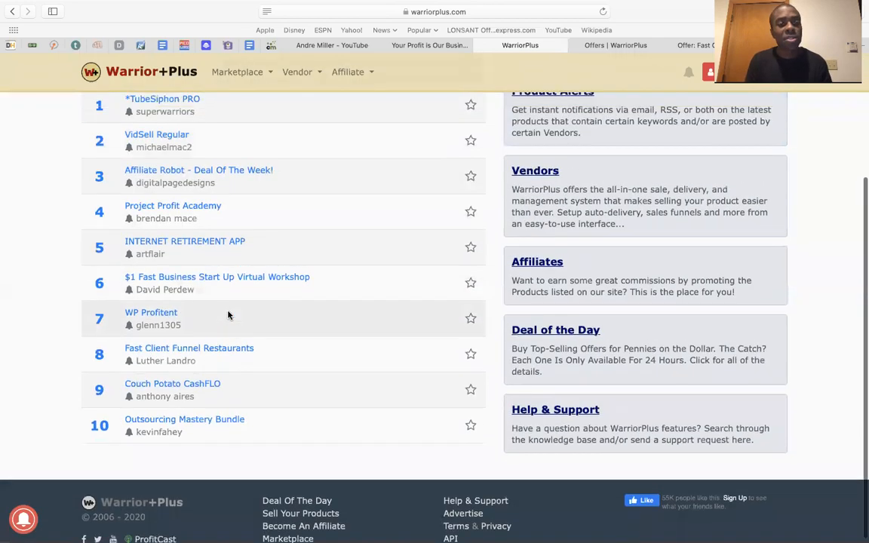
scroll(up, 3)
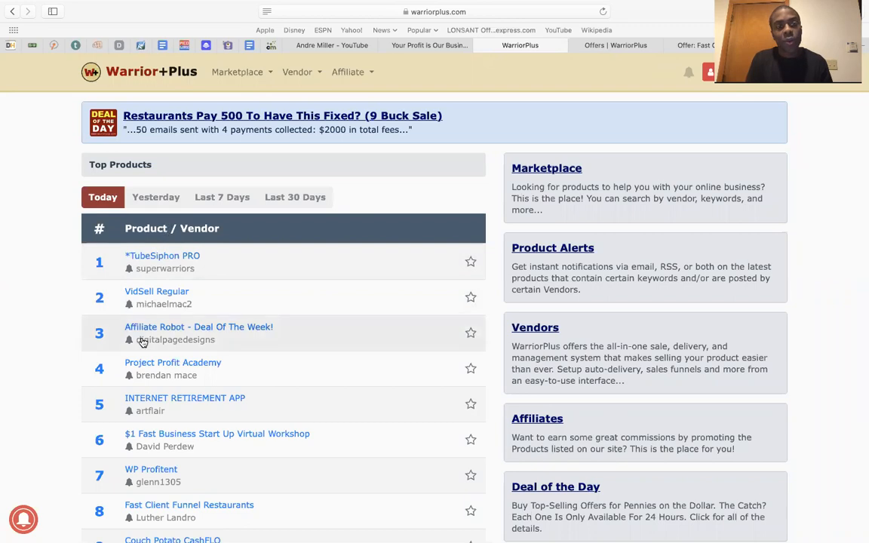
scroll(down, 3)
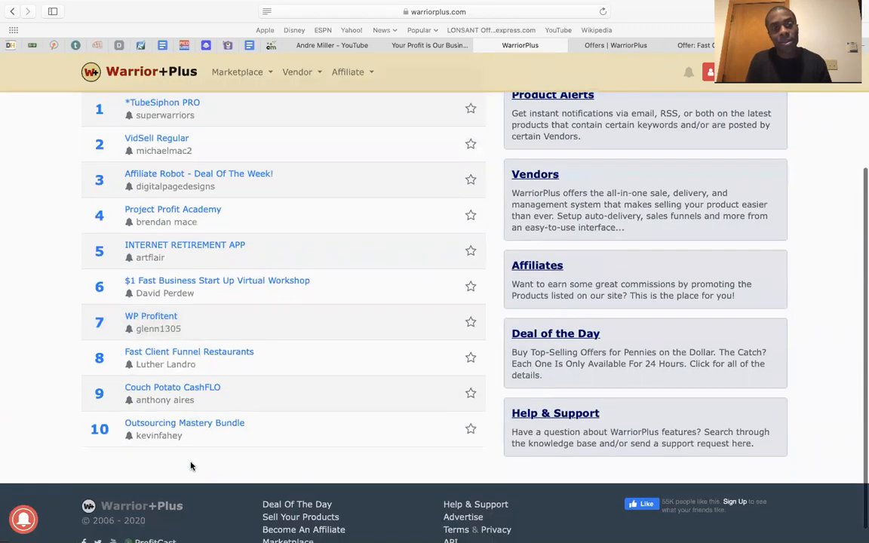
- Compare Yesterday's and Last 7 Days' rankings, then return to Today's rankings
click(156, 196)
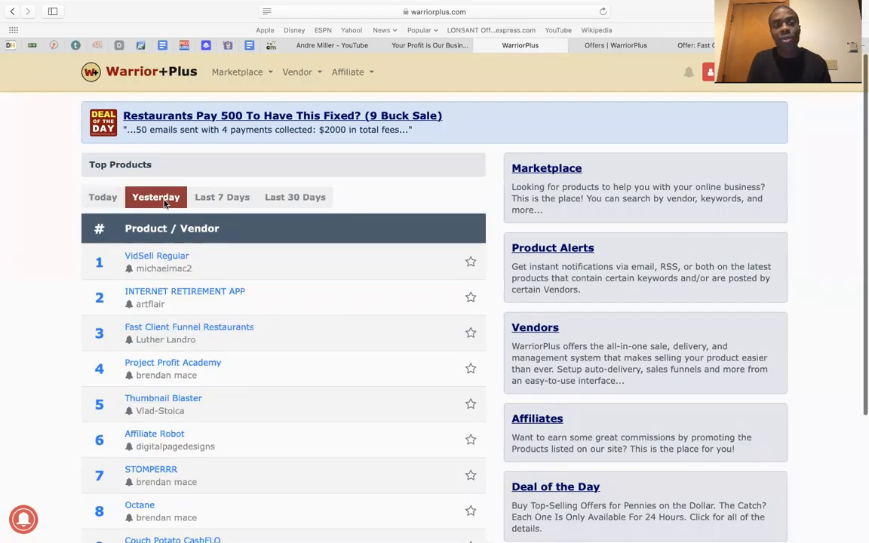
scroll(down, 3)
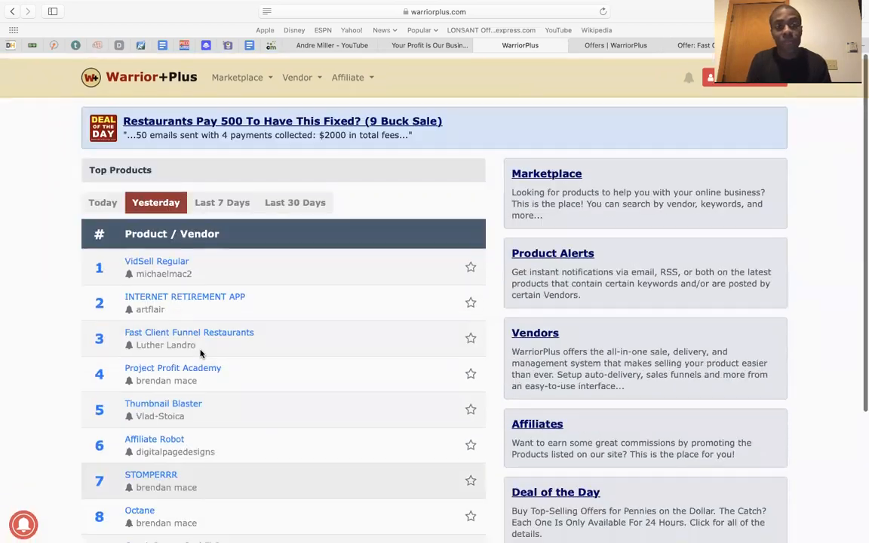
click(222, 196)
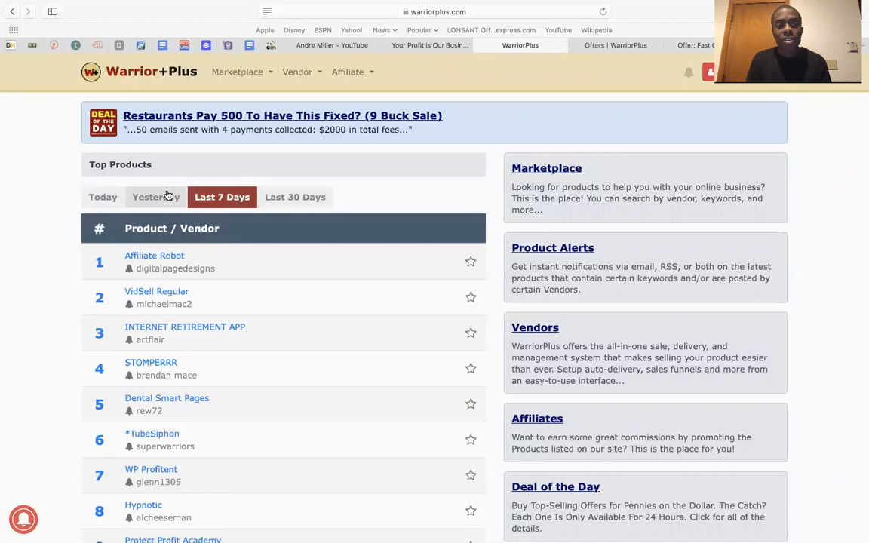
click(103, 196)
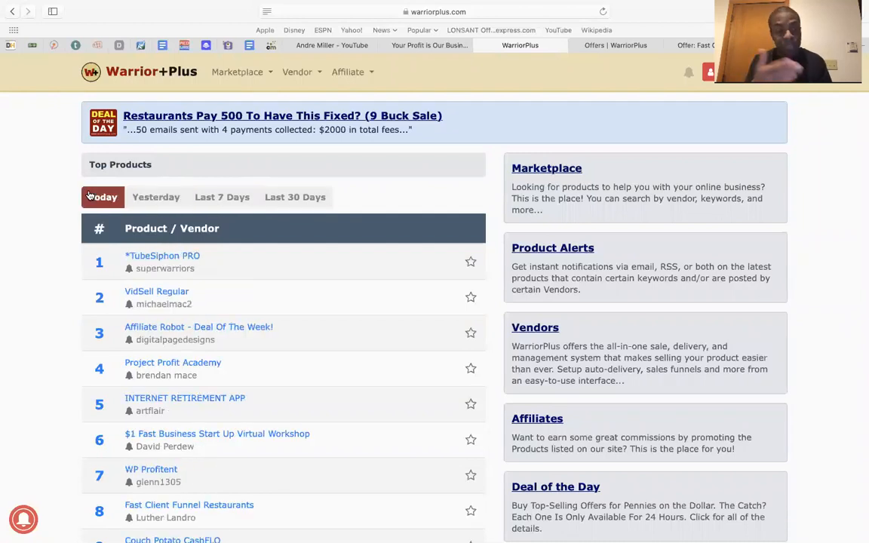
scroll(down, 3)
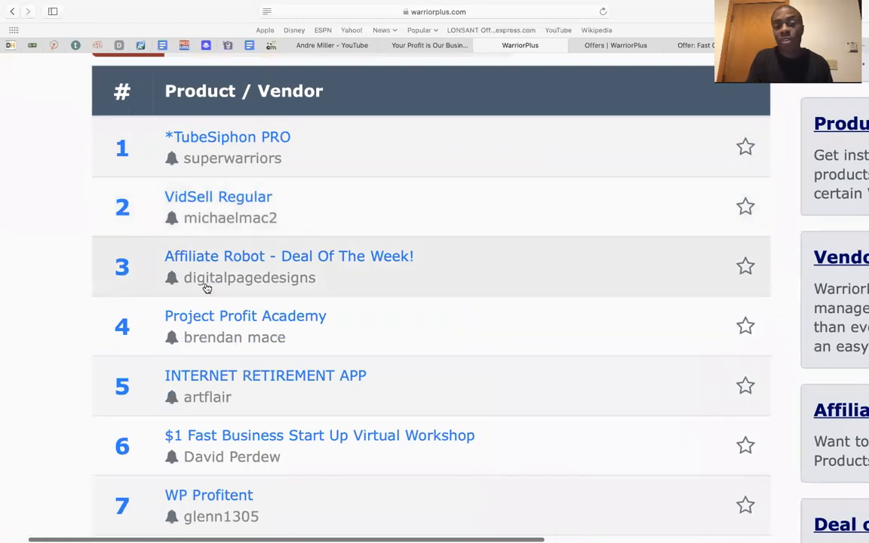
- Browse the top ten list and open the Fast Client Funnel Restaurants offer
scroll(down, 3)
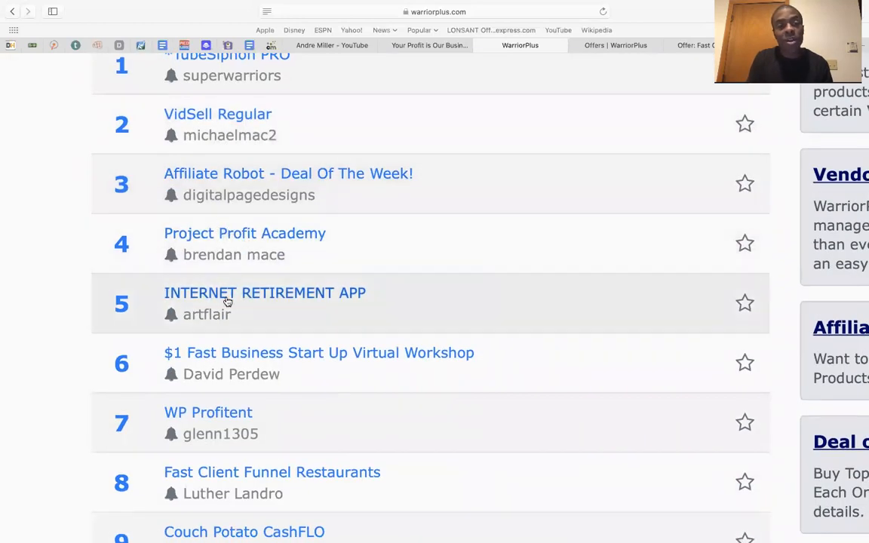
scroll(down, 3)
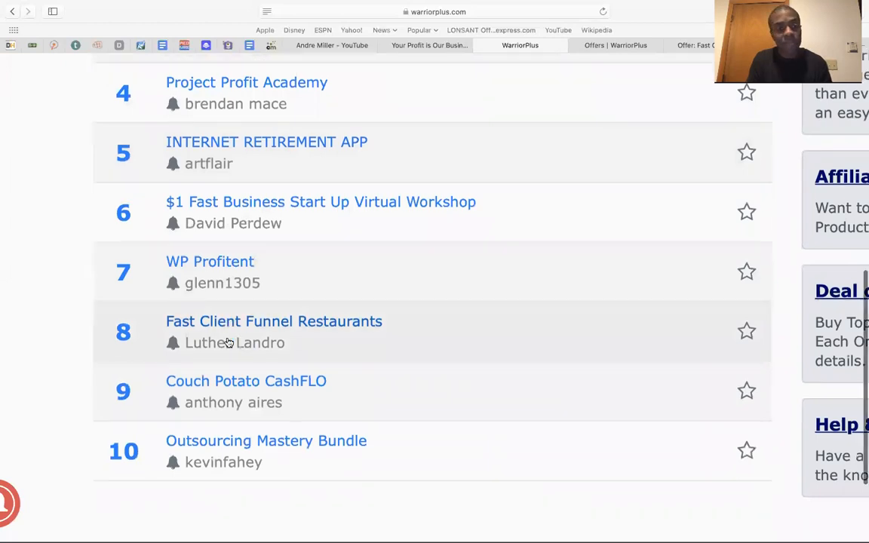
scroll(up, 3)
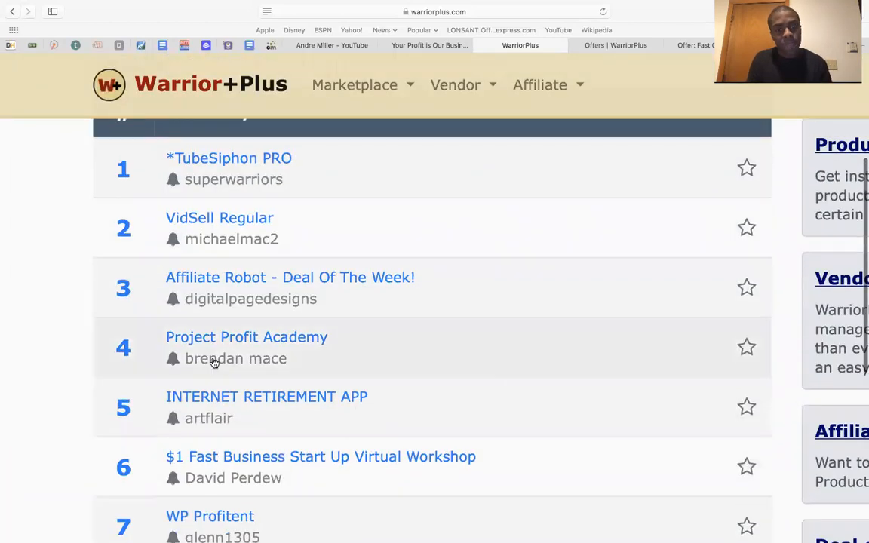
scroll(up, 3)
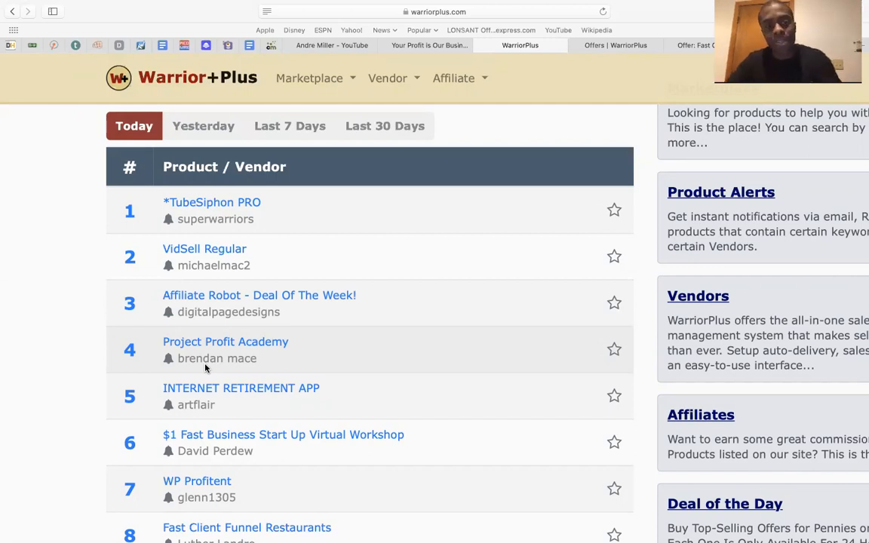
scroll(down, 3)
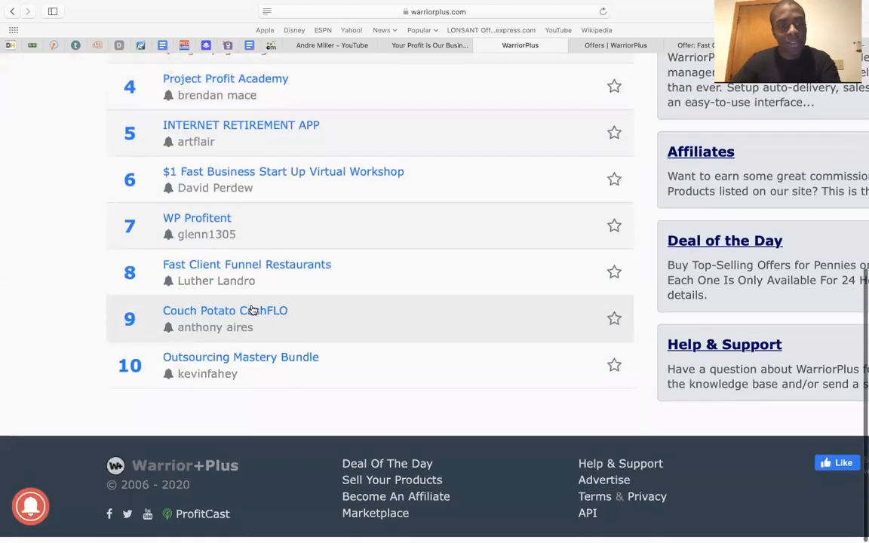
scroll(up, 3)
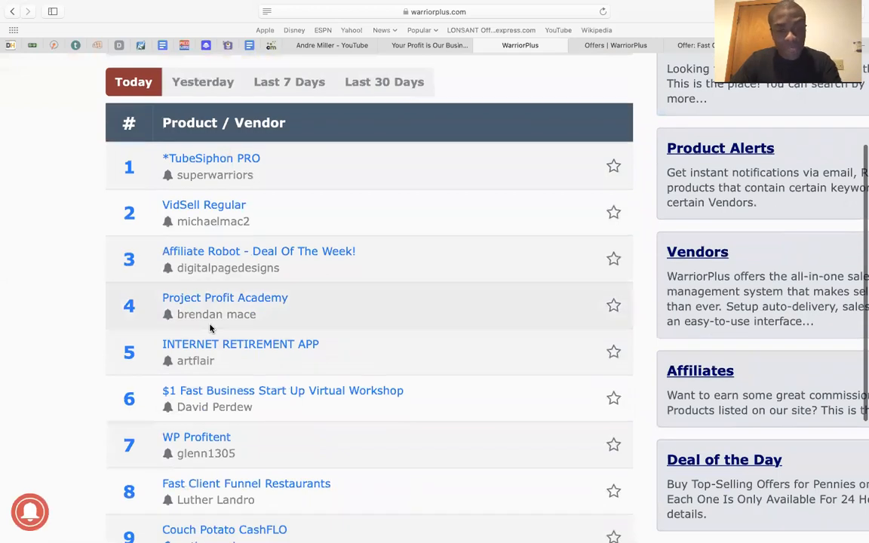
mouse_move(287, 363)
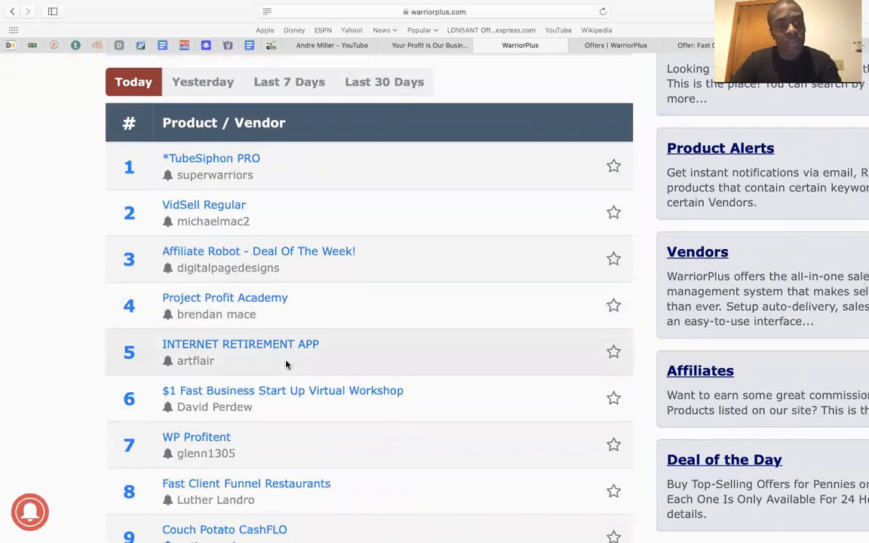
scroll(down, 3)
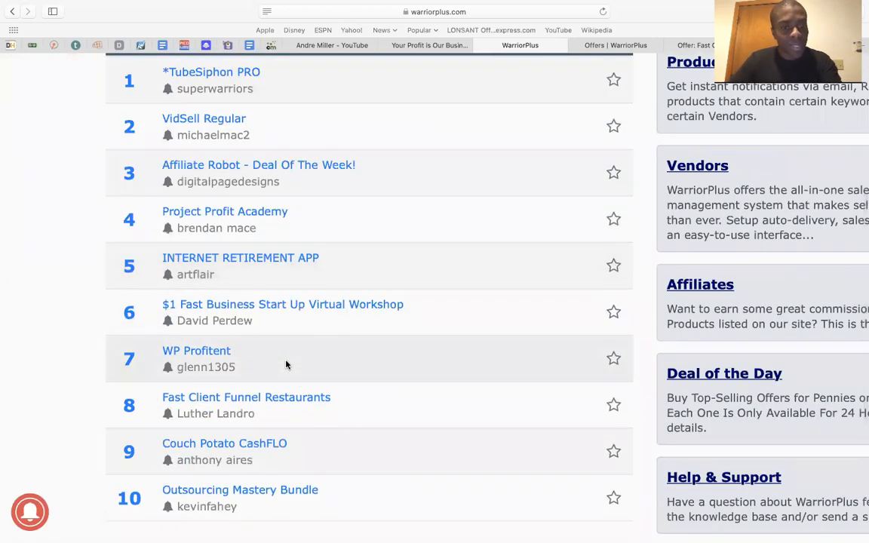
scroll(down, 3)
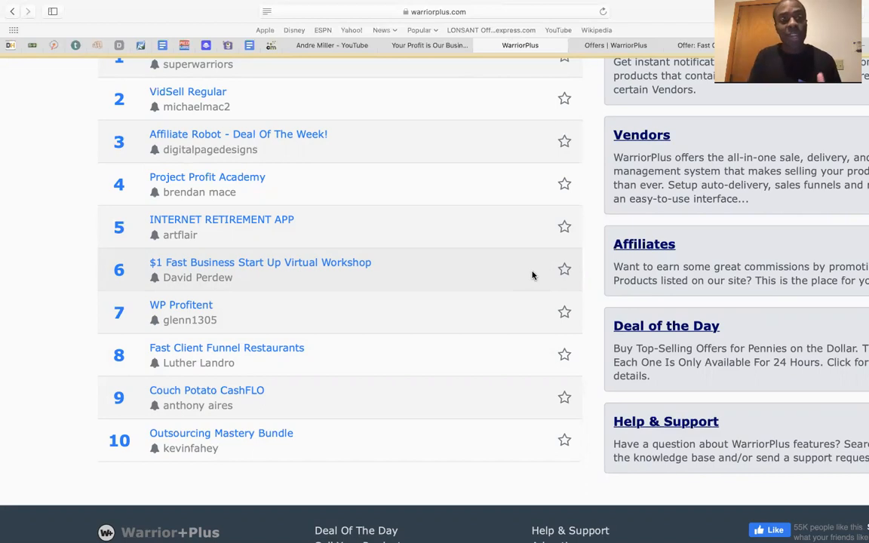
scroll(down, 3)
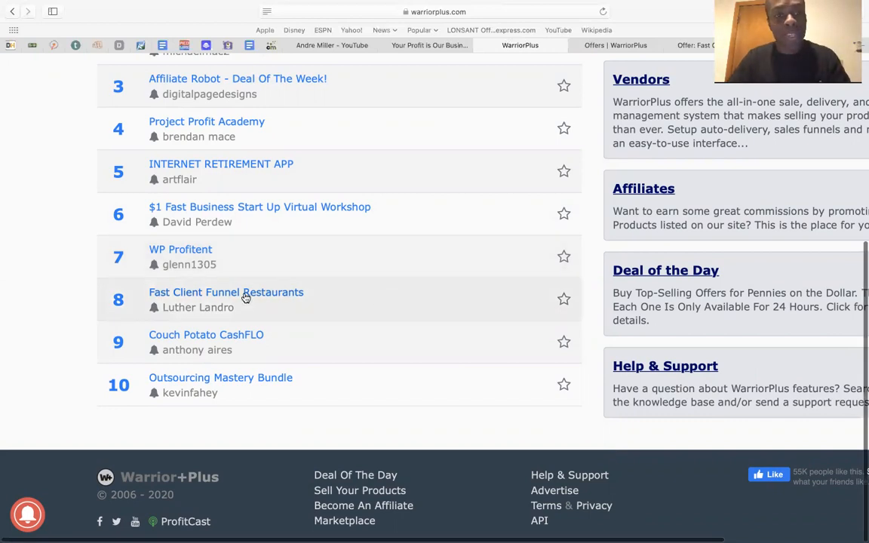
click(226, 292)
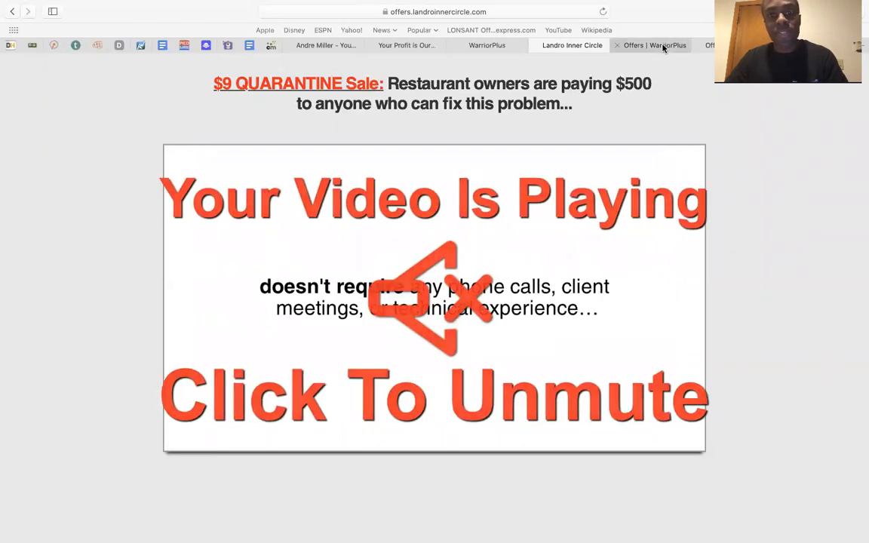
mouse_move(653, 45)
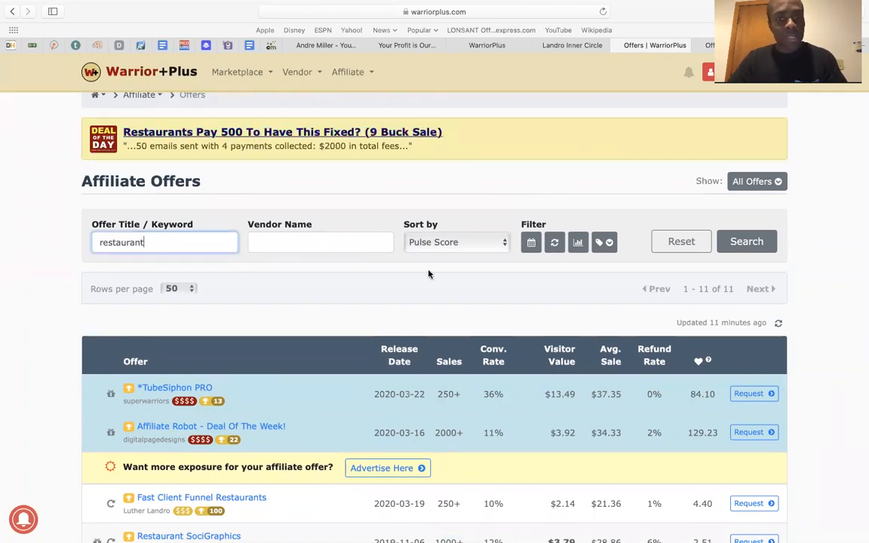
scroll(down, 3)
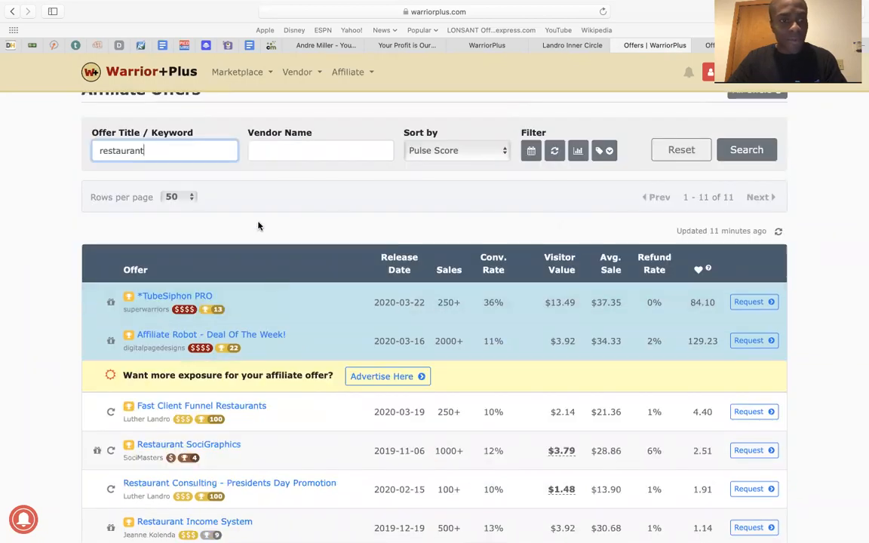
scroll(down, 3)
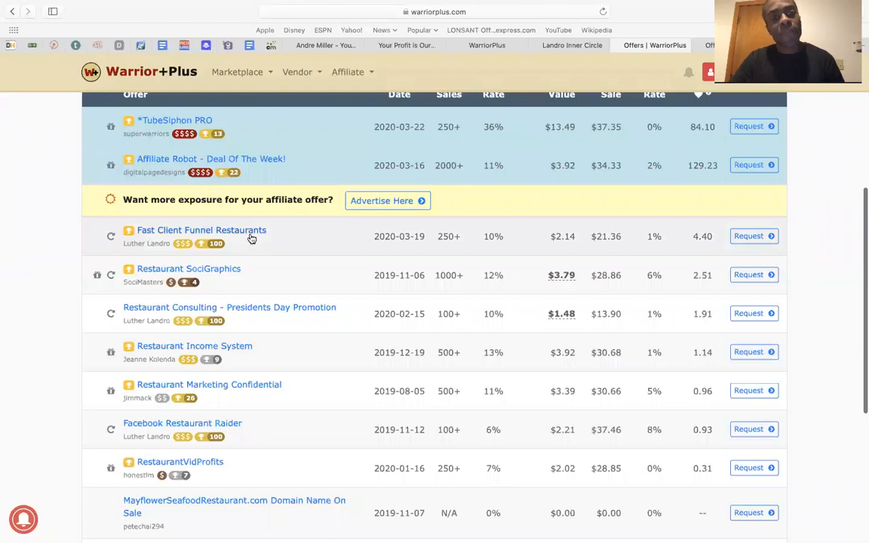
mouse_move(323, 253)
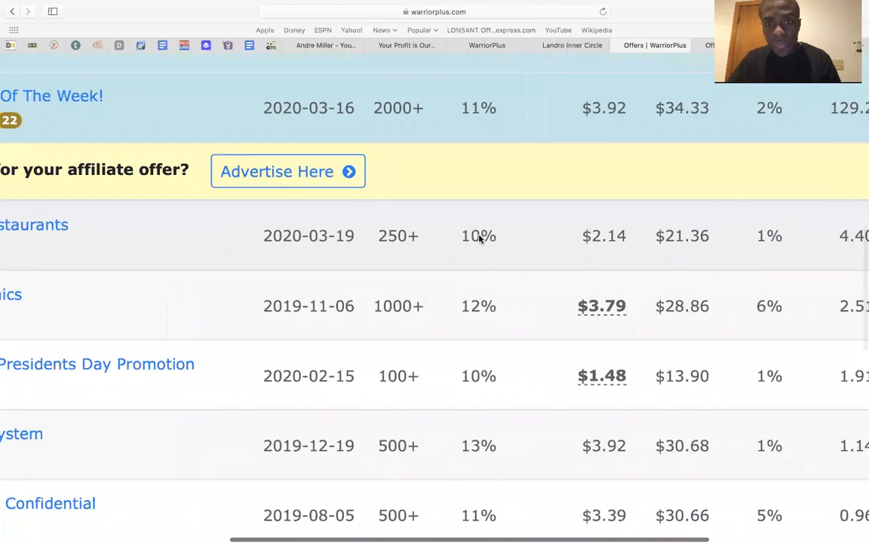
scroll(right, 3)
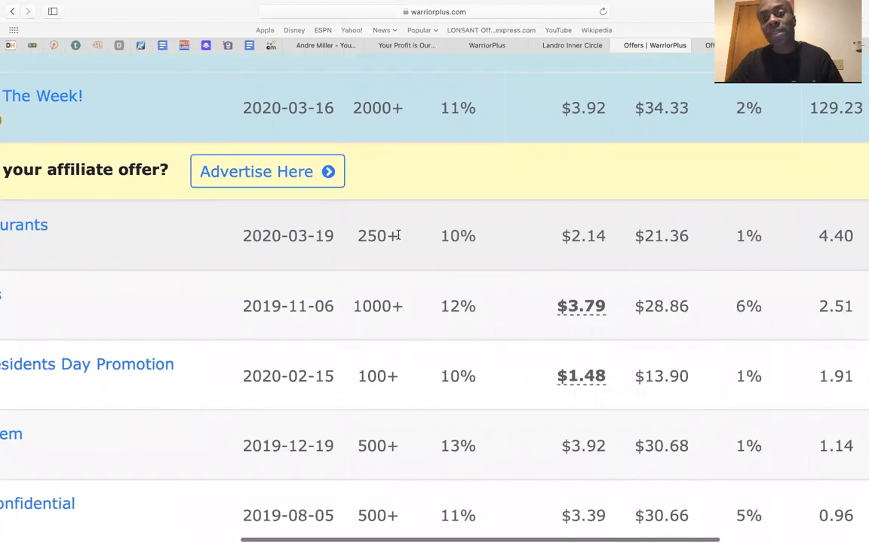
mouse_move(525, 223)
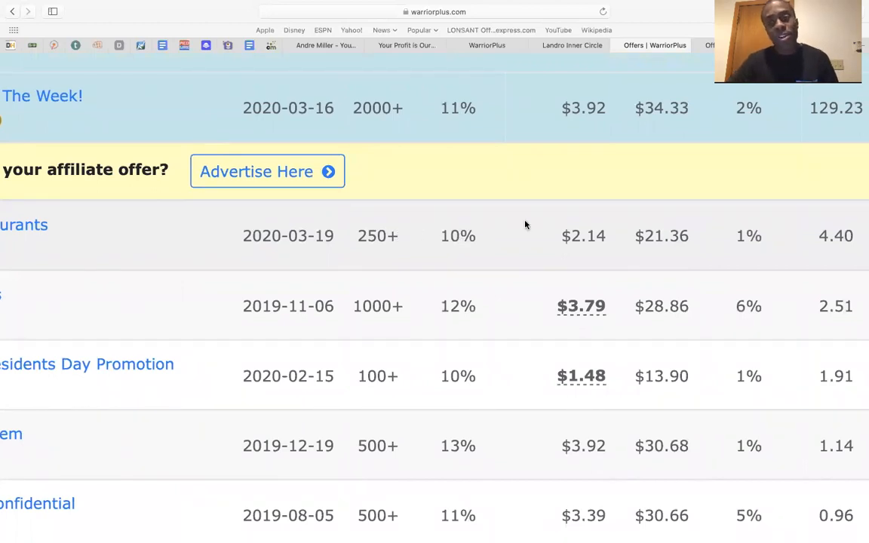
scroll(right, 3)
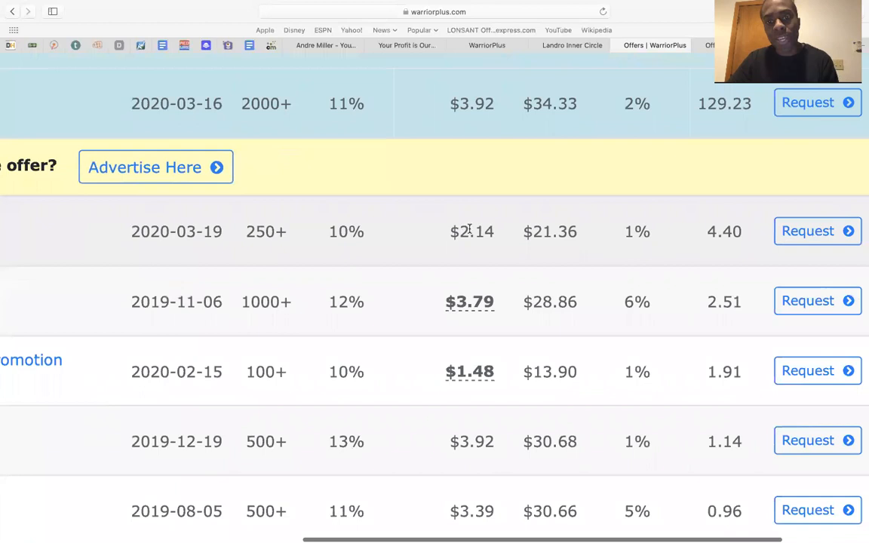
scroll(up, 3)
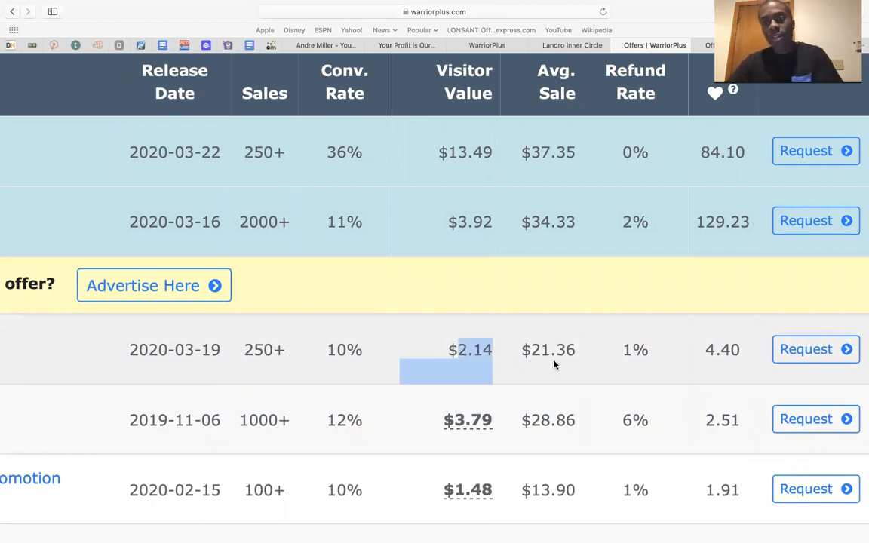
mouse_move(634, 364)
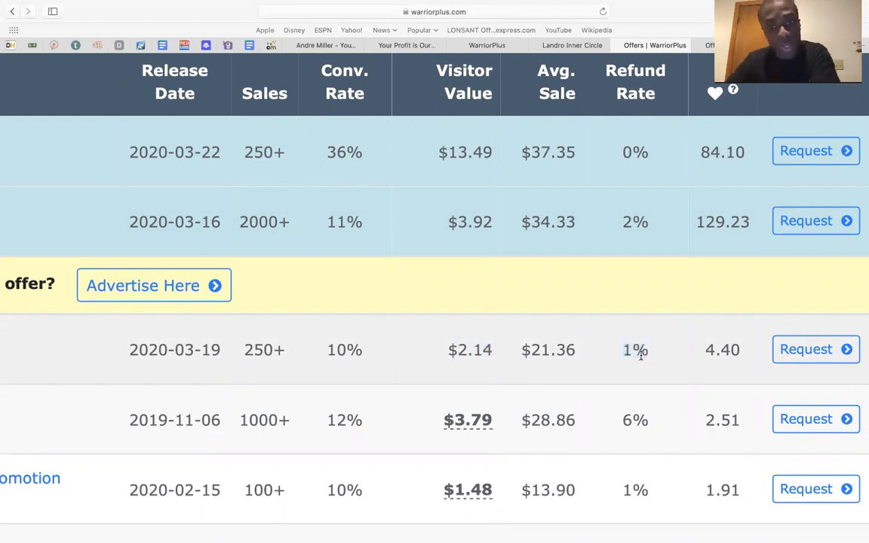
scroll(down, 3)
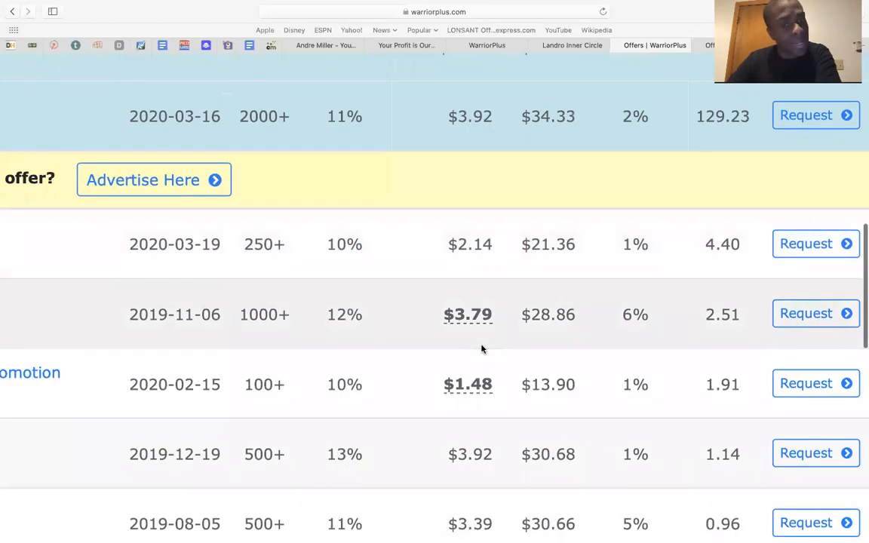
scroll(up, 3)
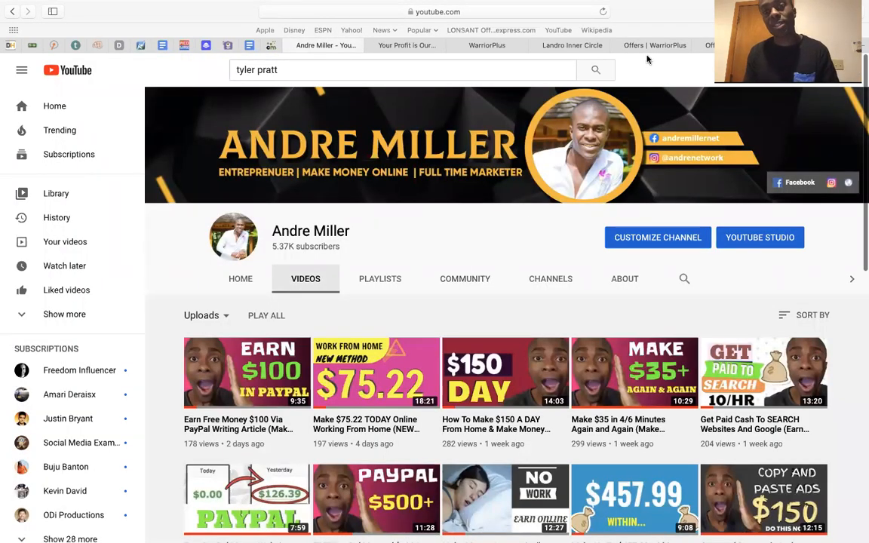
mouse_move(655, 45)
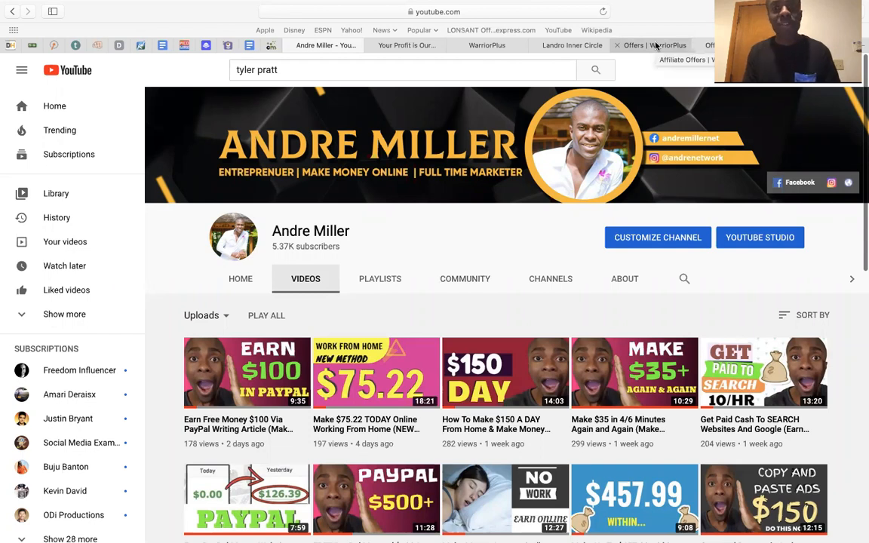
click(648, 45)
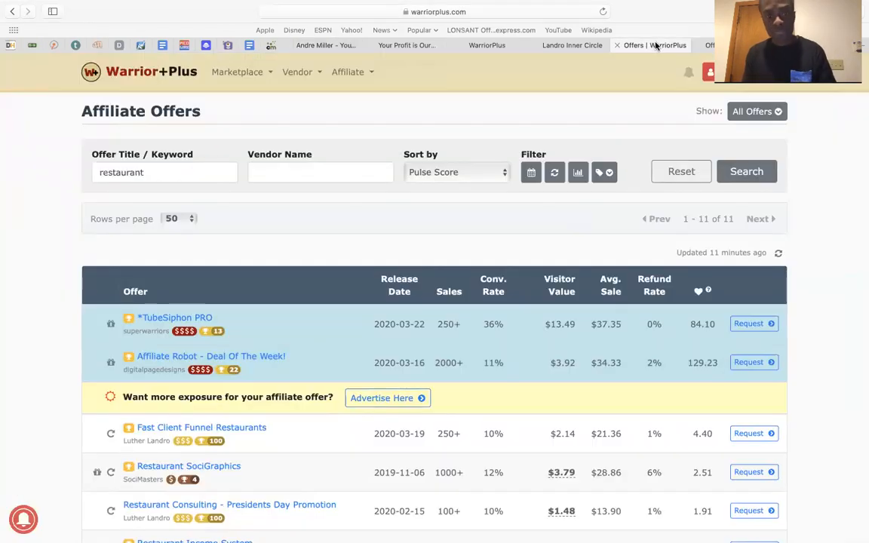
- Open the Fast Client Funnel Restaurants offer page via its Request button
click(709, 73)
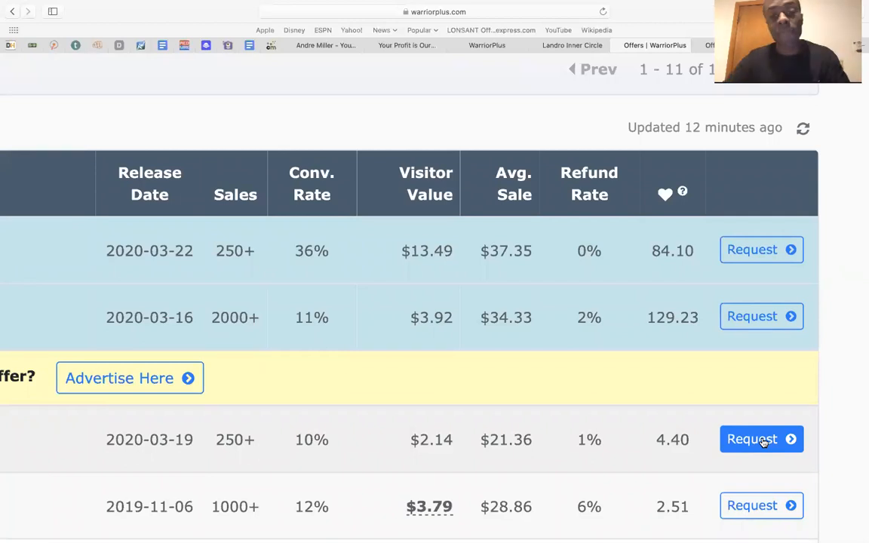
mouse_move(777, 400)
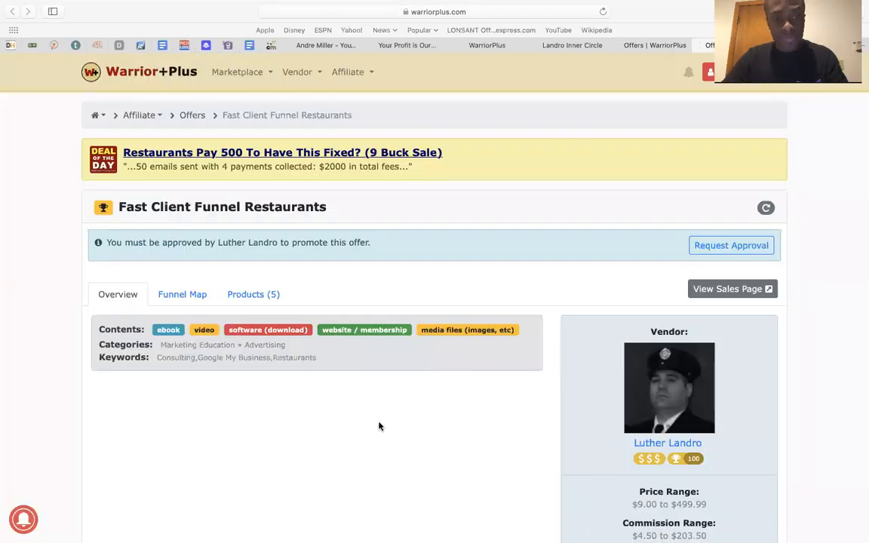
mouse_move(127, 326)
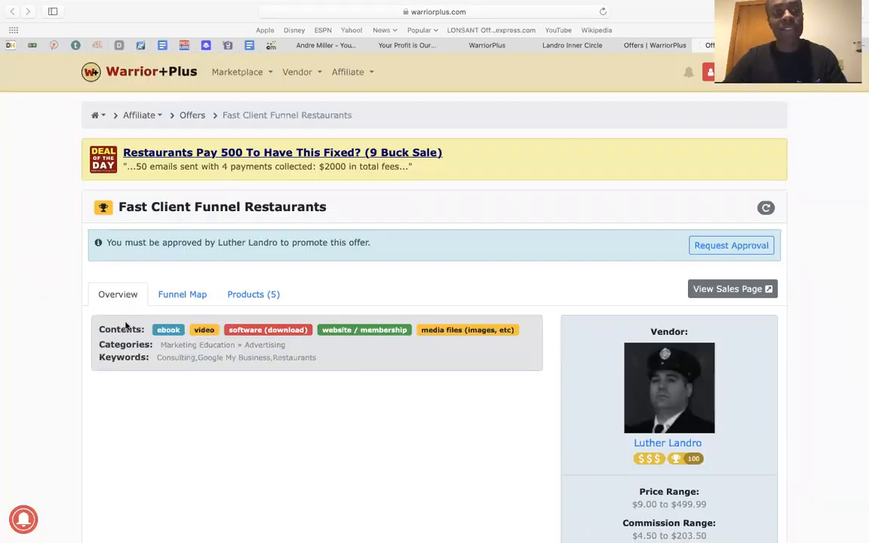
mouse_move(233, 392)
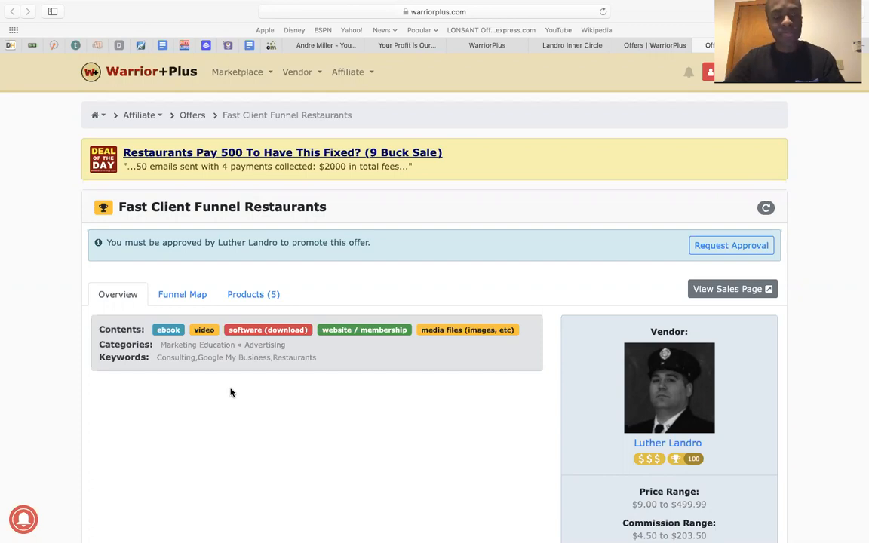
mouse_move(181, 408)
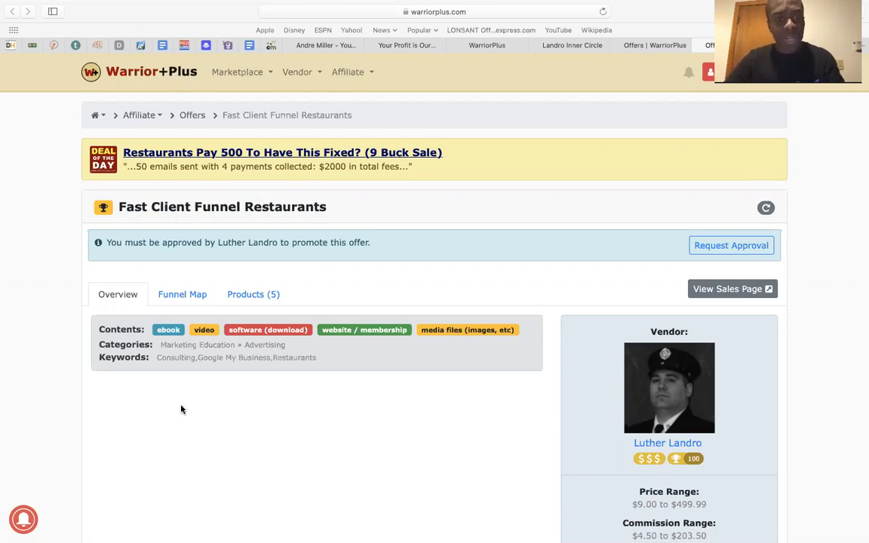
scroll(down, 3)
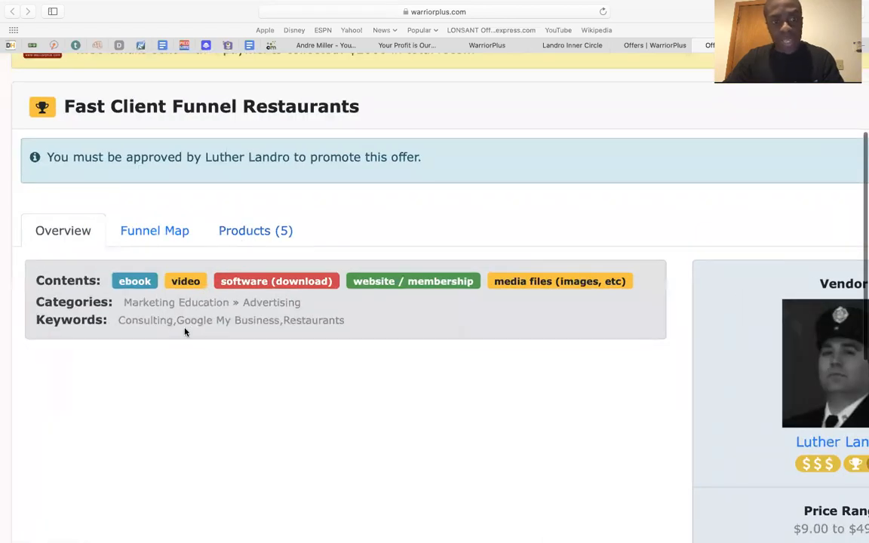
mouse_move(308, 356)
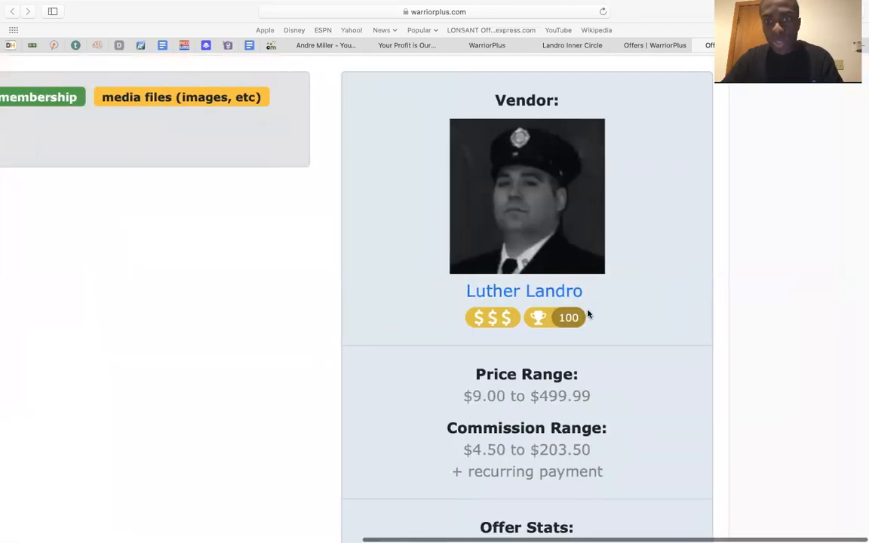
scroll(down, 3)
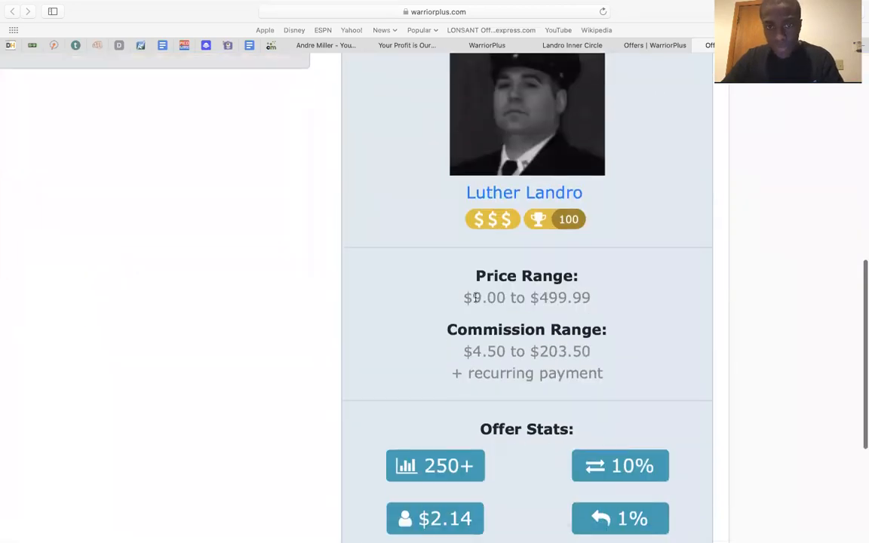
double_click(526, 298)
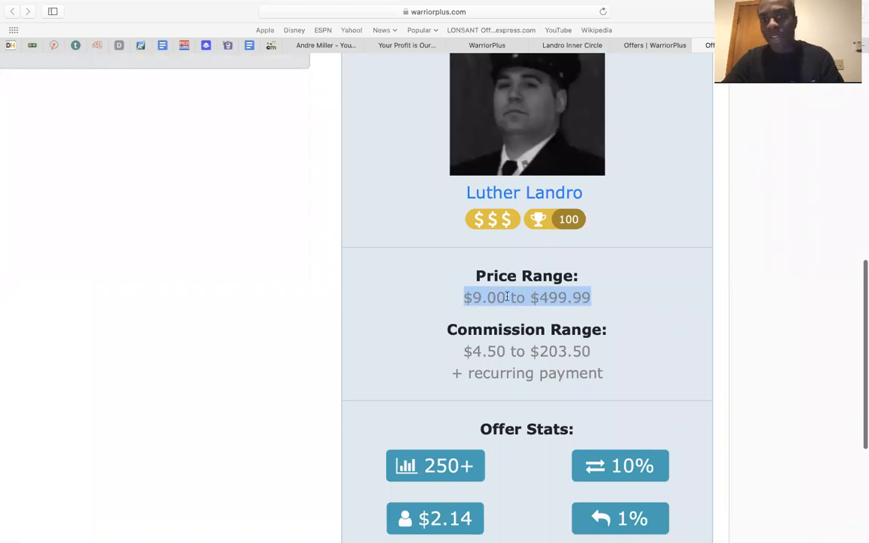
mouse_move(461, 362)
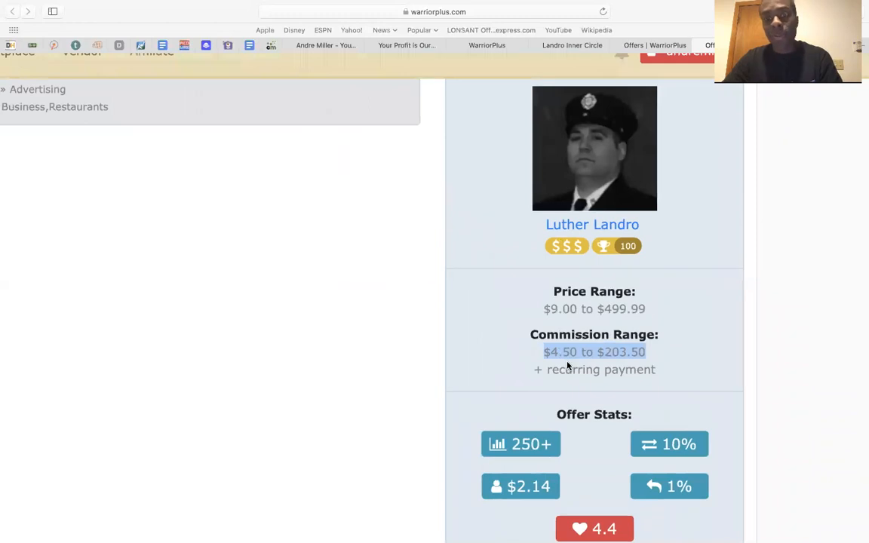
scroll(up, 3)
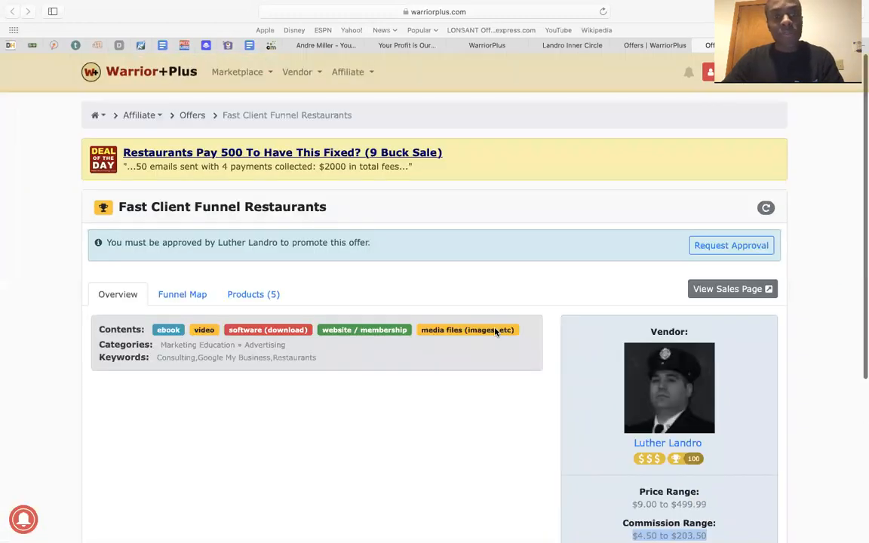
mouse_move(398, 315)
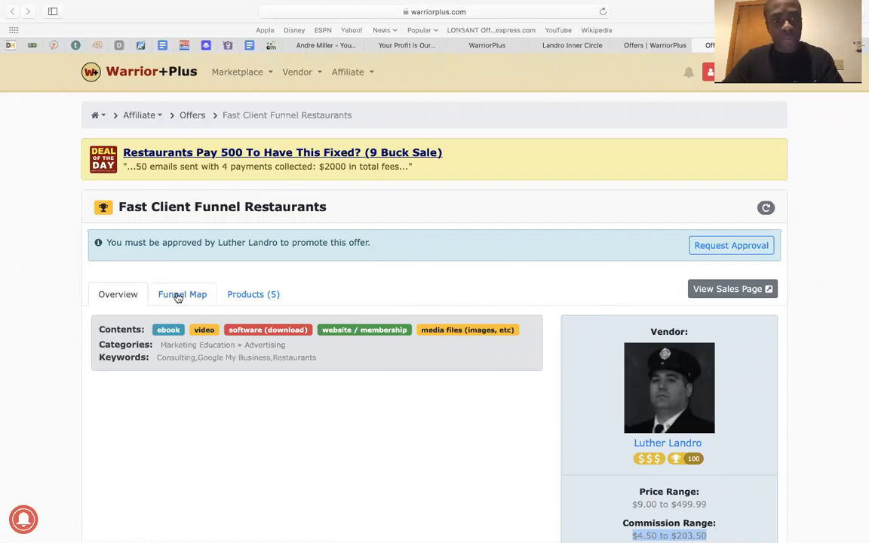
click(181, 294)
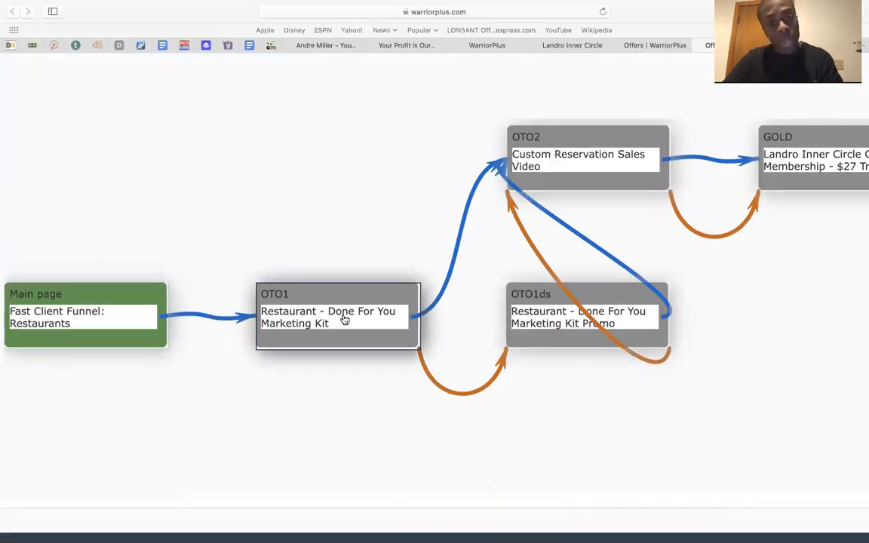
mouse_move(368, 338)
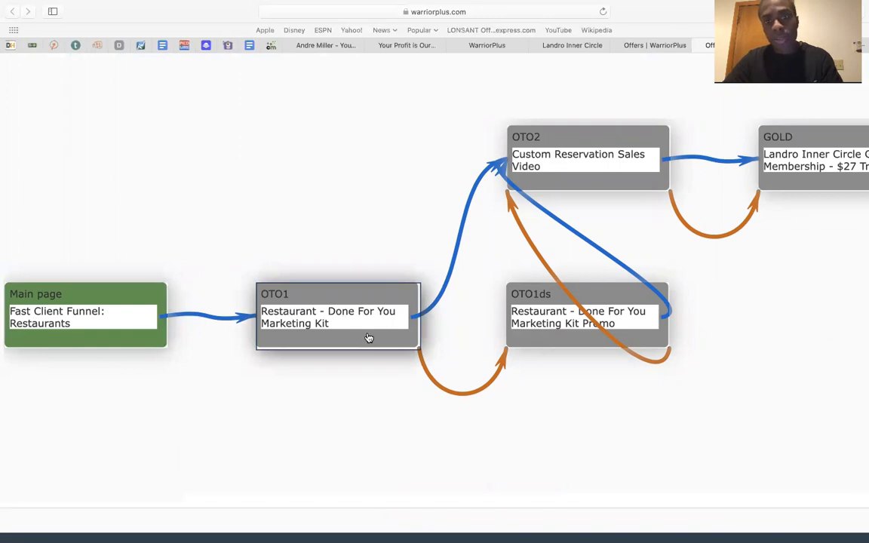
mouse_move(402, 329)
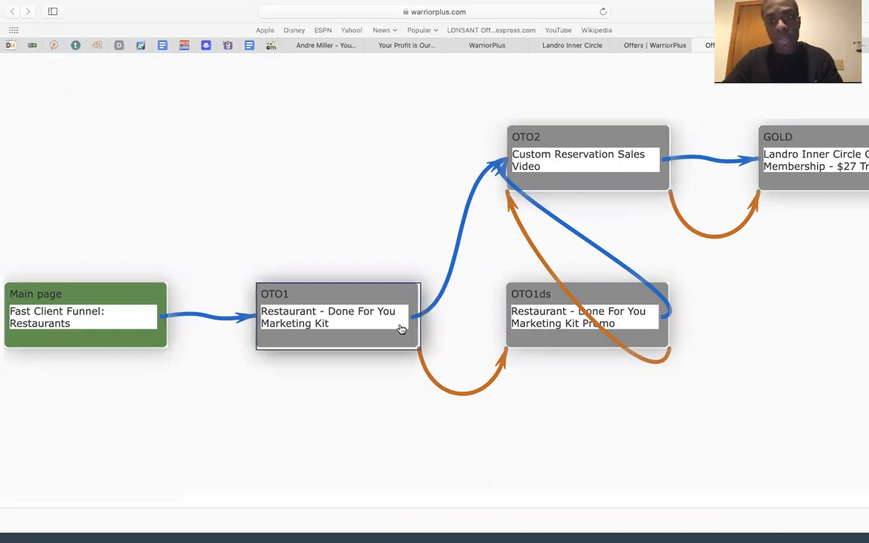
mouse_move(622, 335)
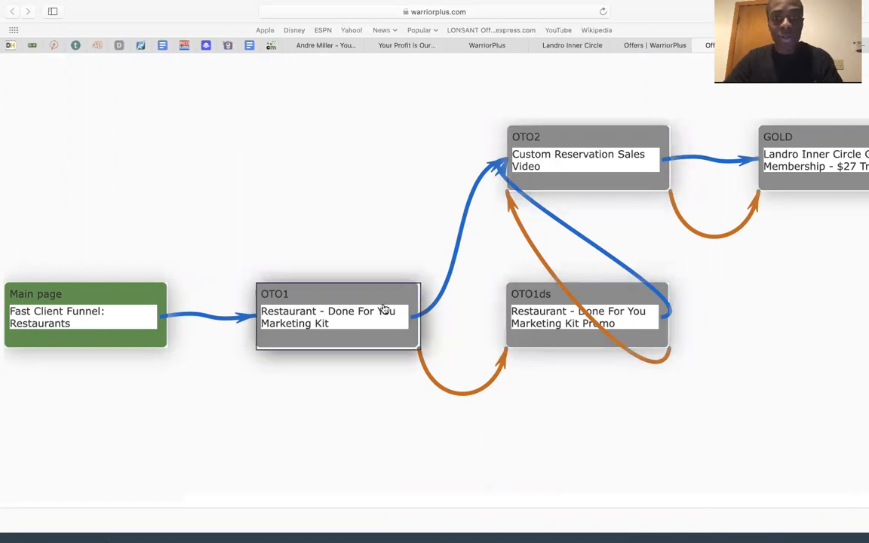
mouse_move(405, 317)
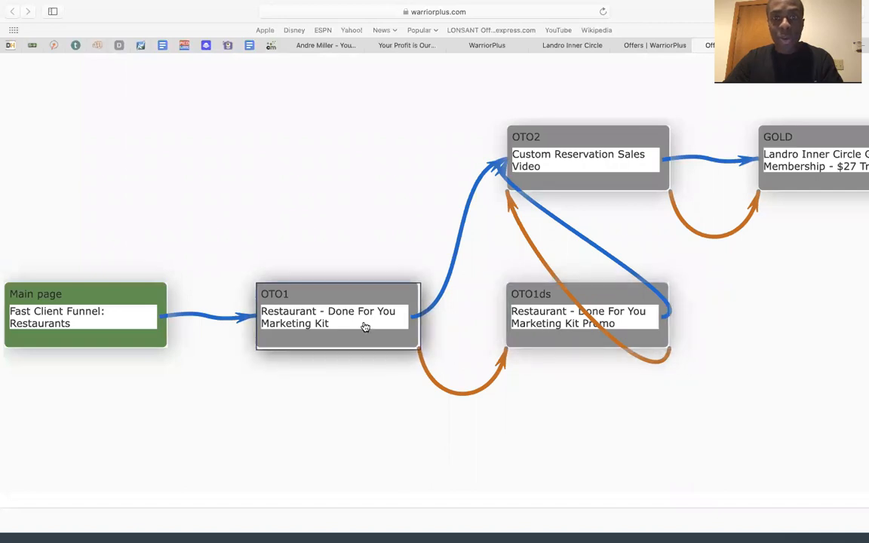
mouse_move(380, 320)
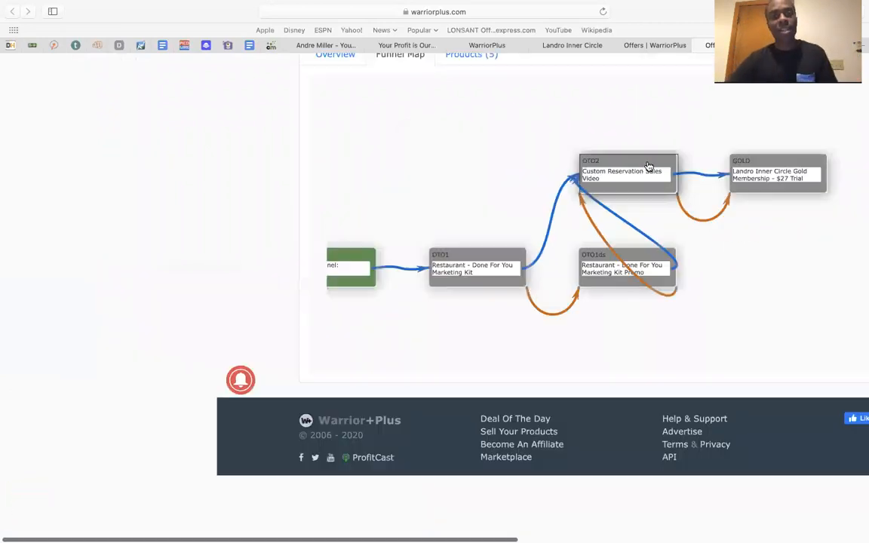
scroll(up, 3)
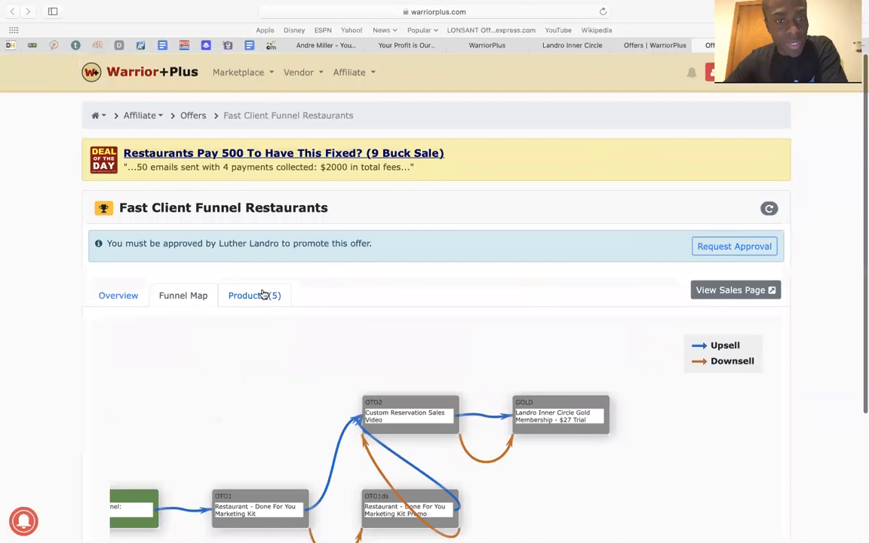
- Review the five funnel products with prices and commissions, then switch to Facebook
click(253, 294)
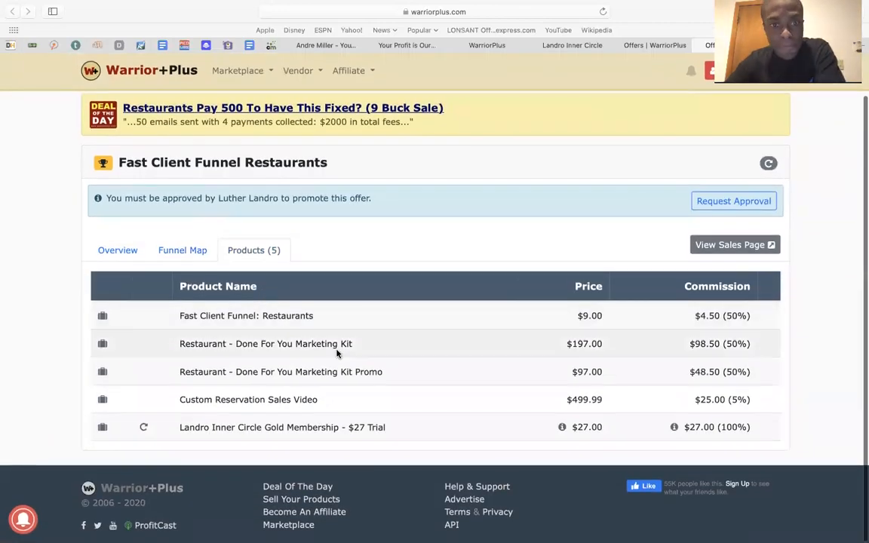
mouse_move(619, 316)
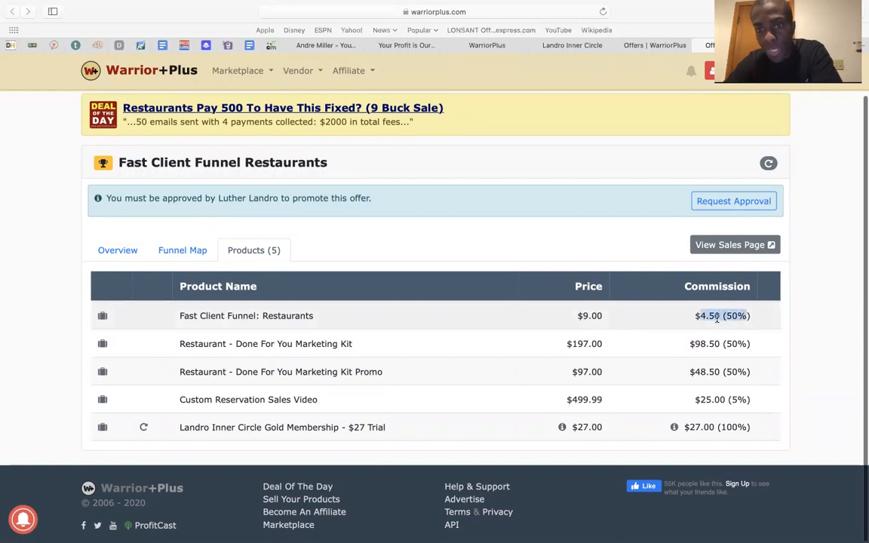
mouse_move(520, 360)
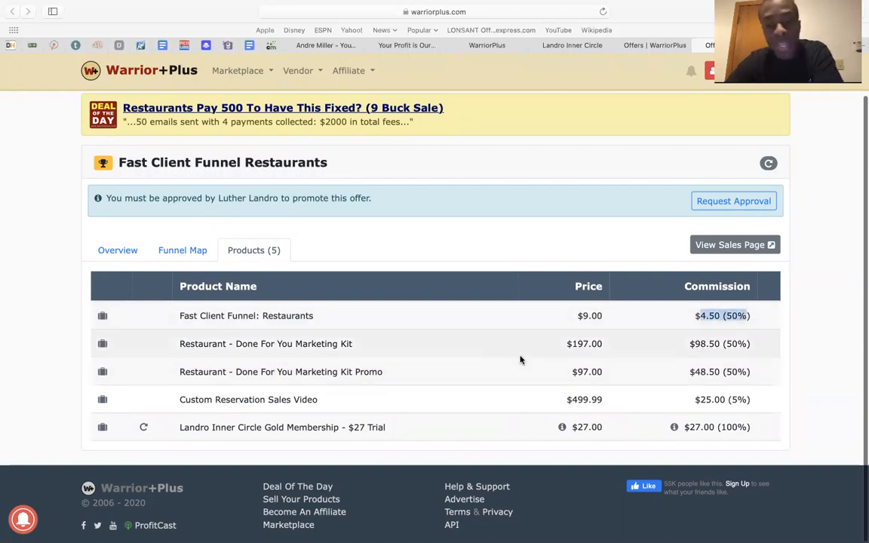
mouse_move(606, 315)
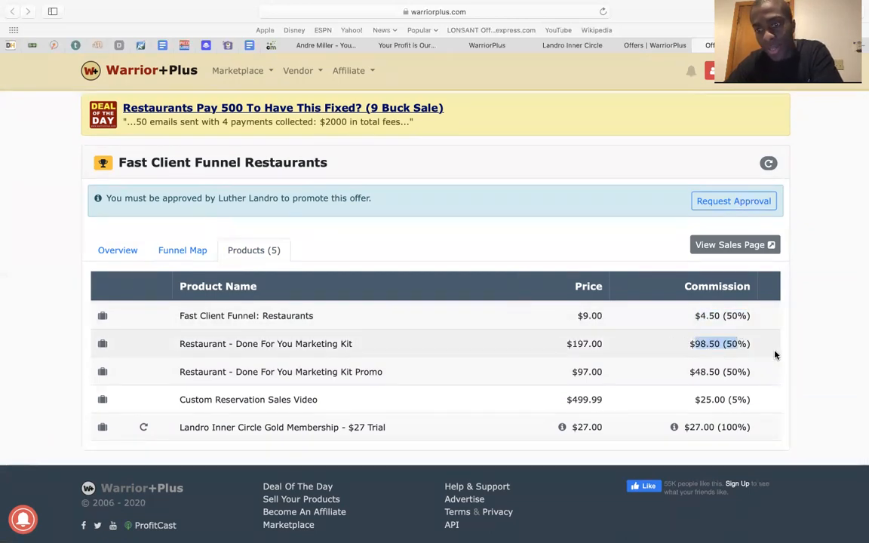
mouse_move(686, 359)
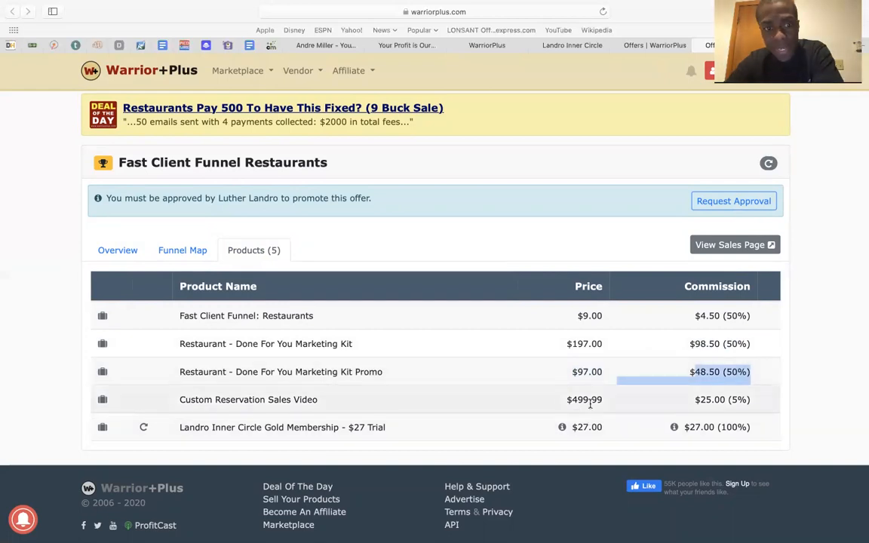
mouse_move(355, 401)
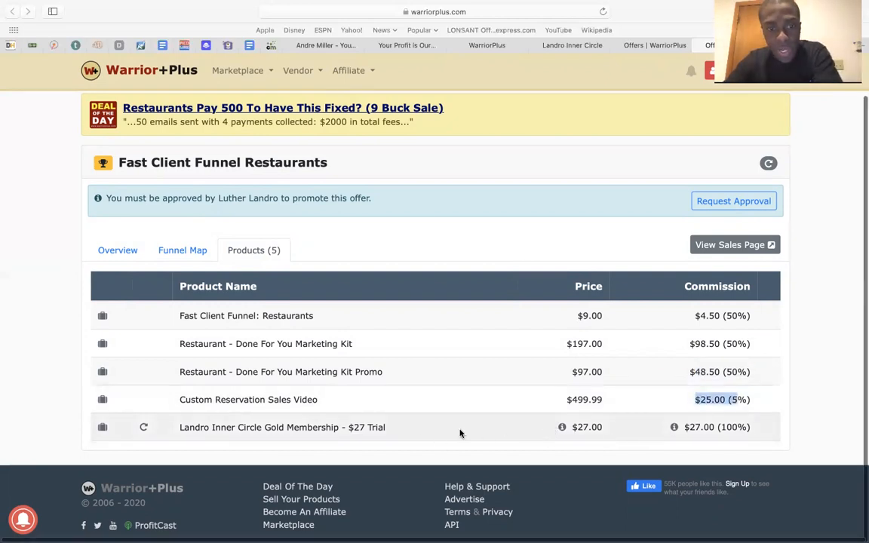
mouse_move(573, 427)
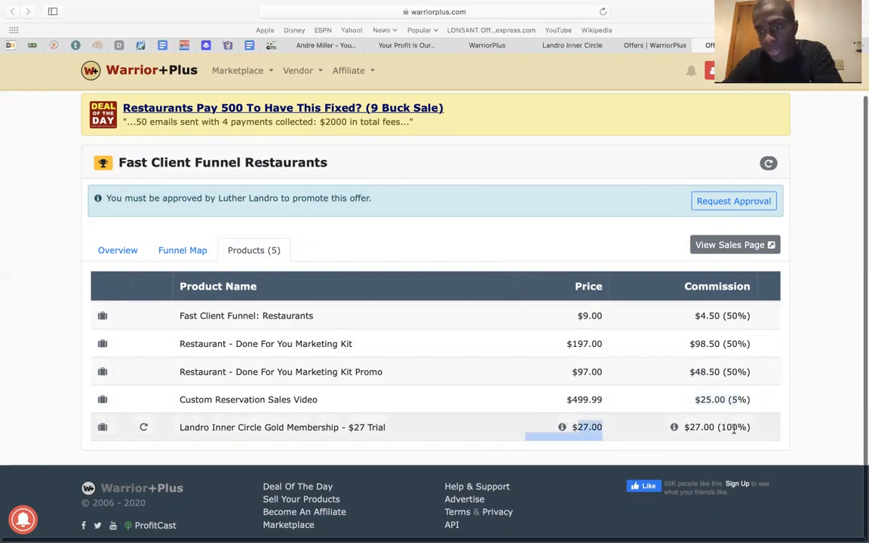
scroll(up, 3)
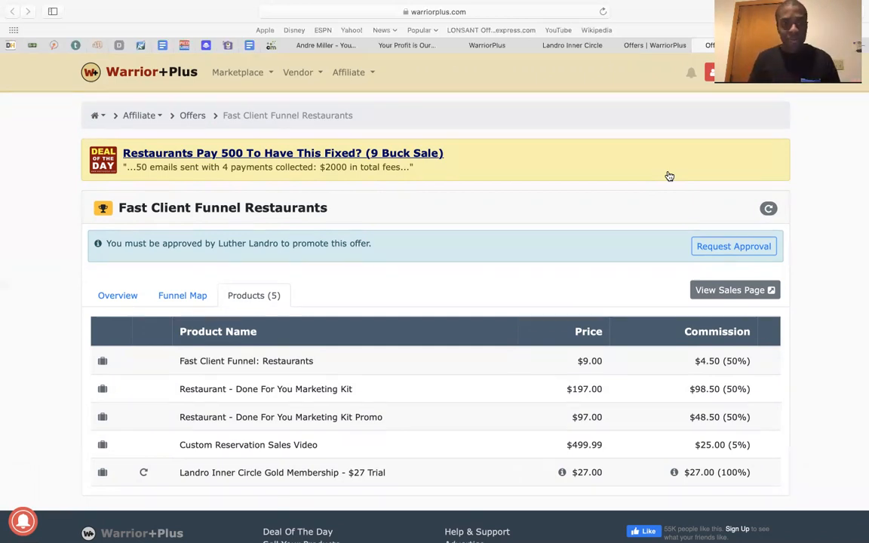
mouse_move(667, 145)
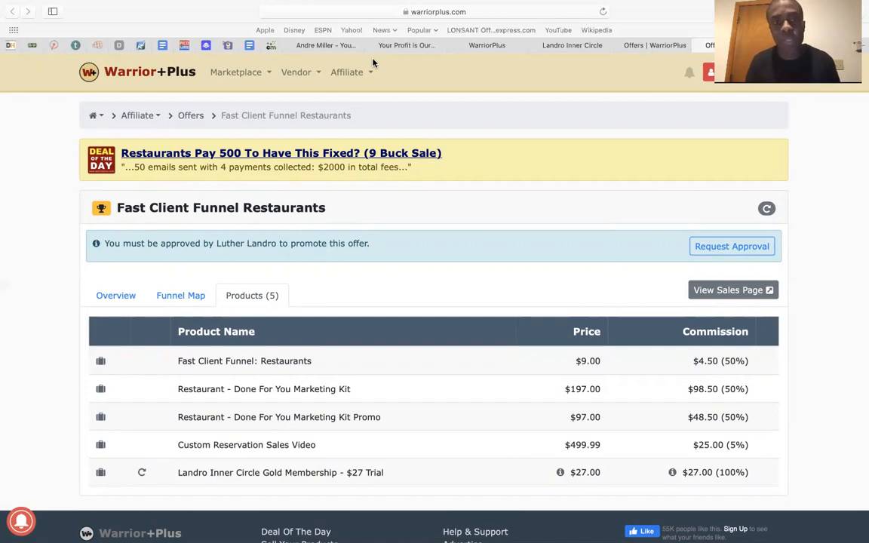
click(434, 13)
text(facebook)
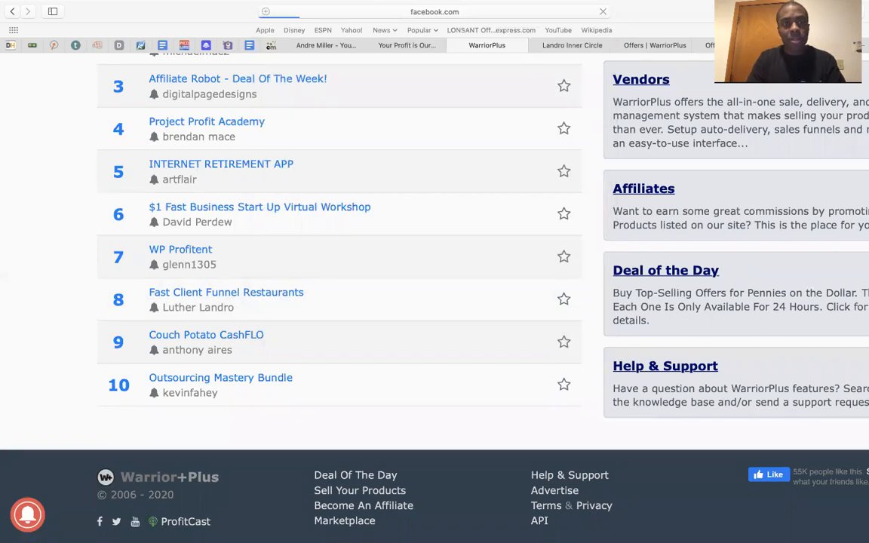
- Search Facebook for 'restaurants groups'
click(486, 45)
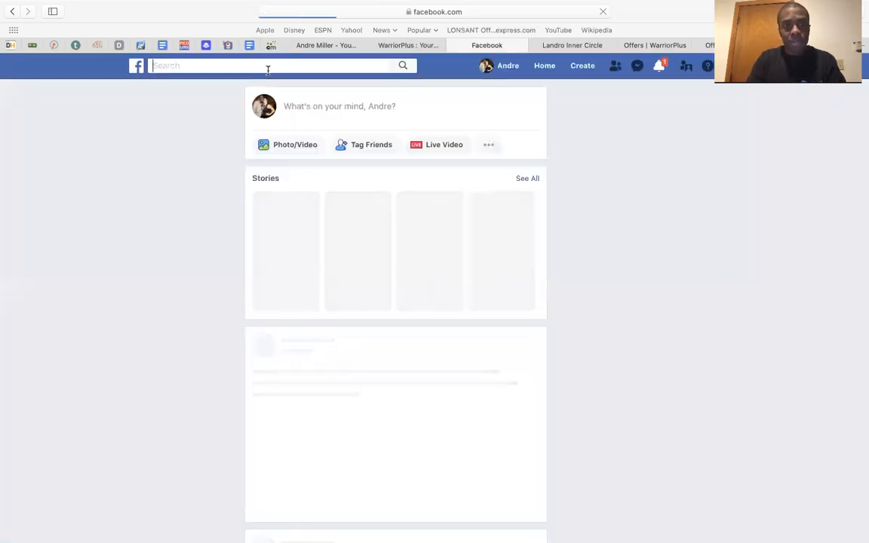
text(rest)
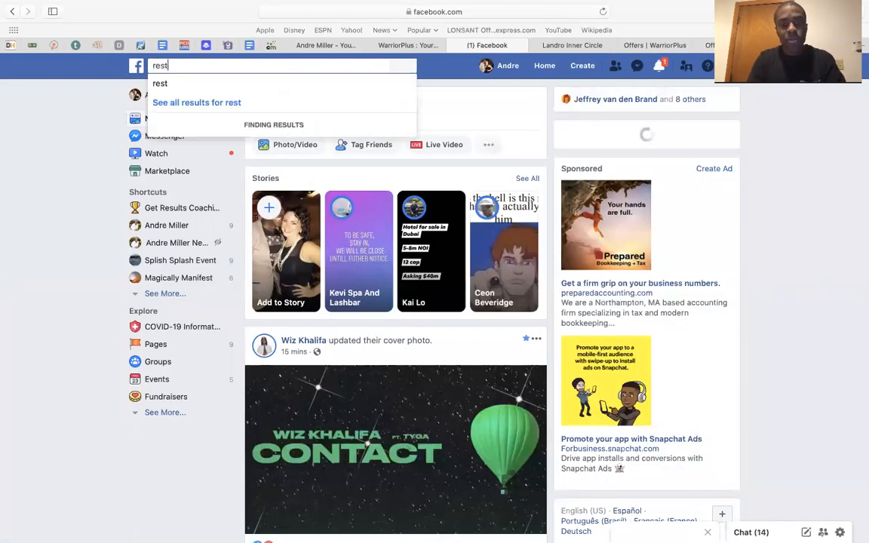
text(restaurants gro)
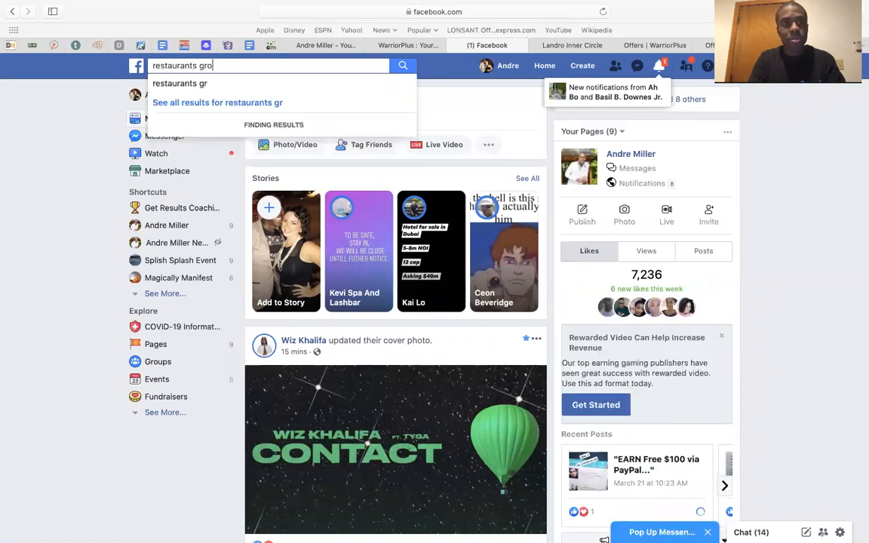
text(ups)
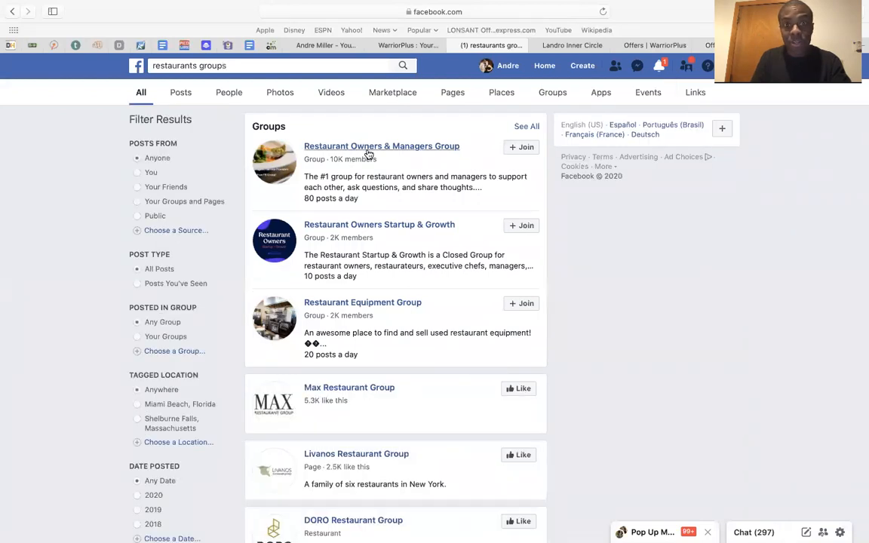
mouse_move(350, 239)
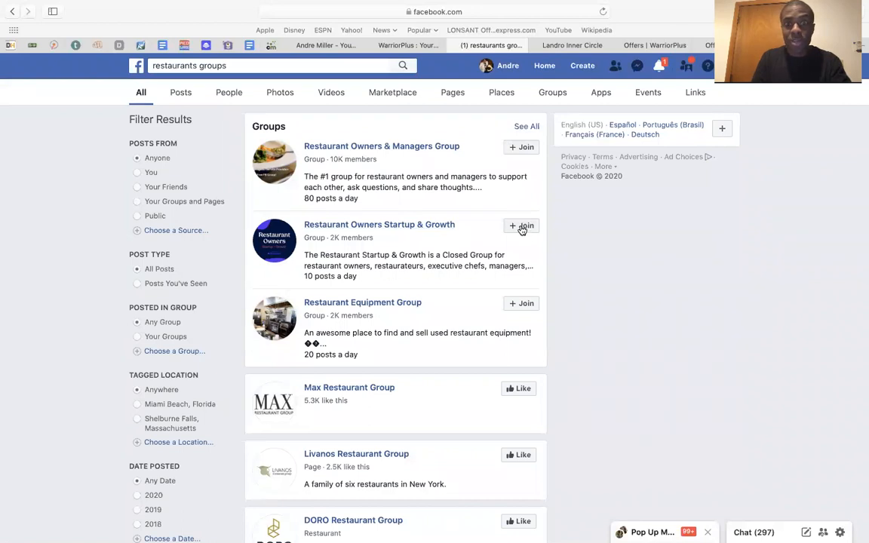
mouse_move(518, 317)
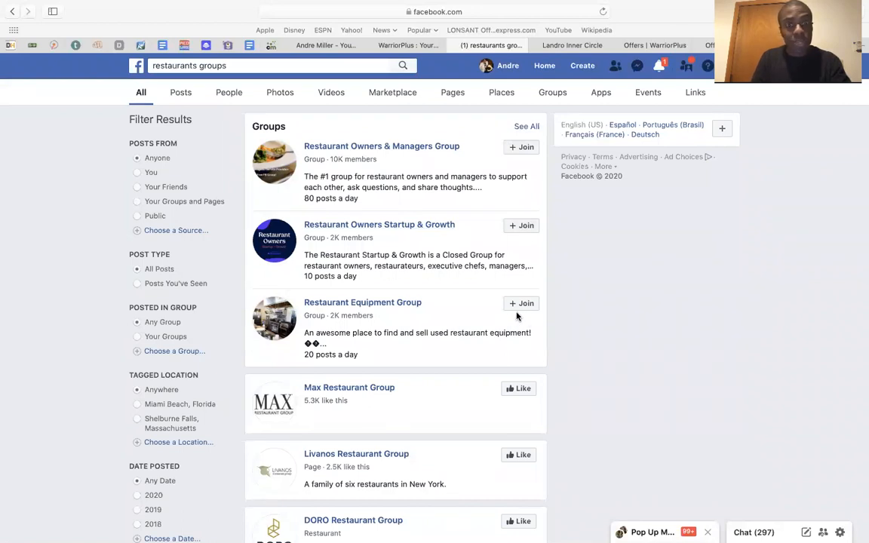
mouse_move(452, 280)
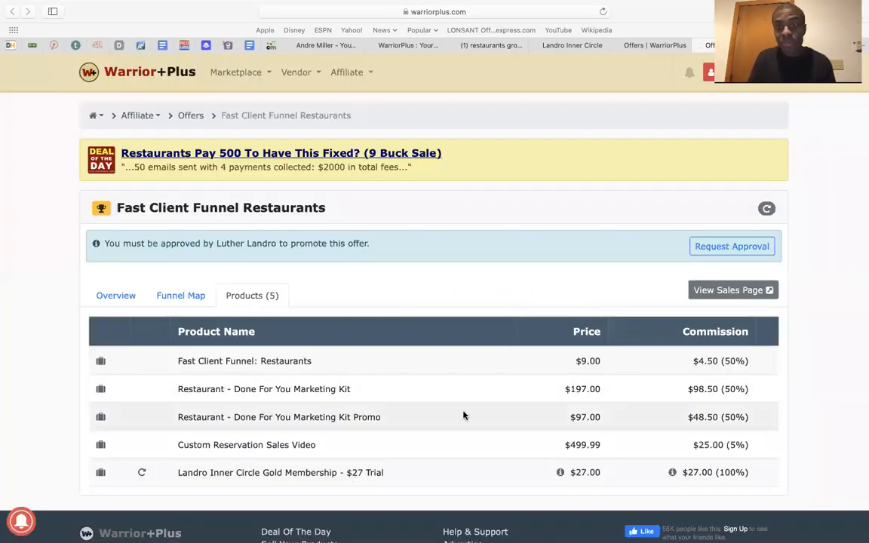
mouse_move(445, 422)
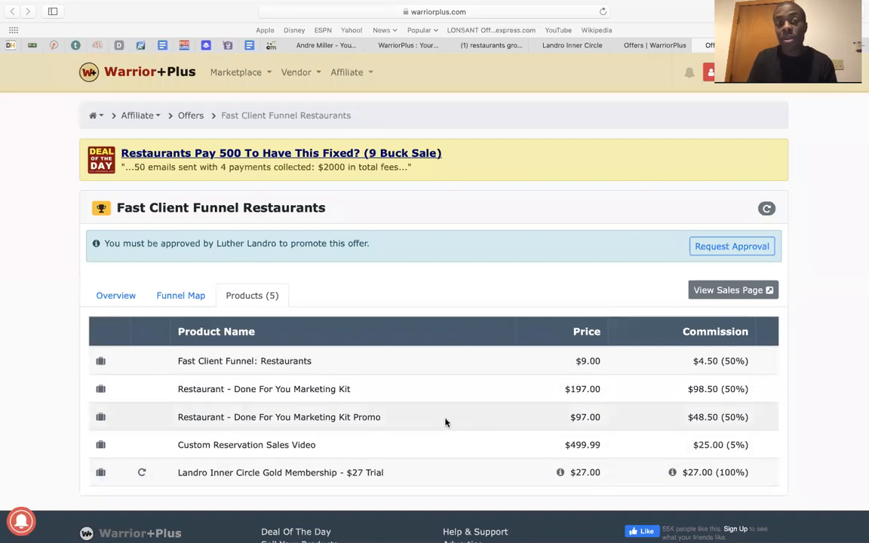
mouse_move(508, 445)
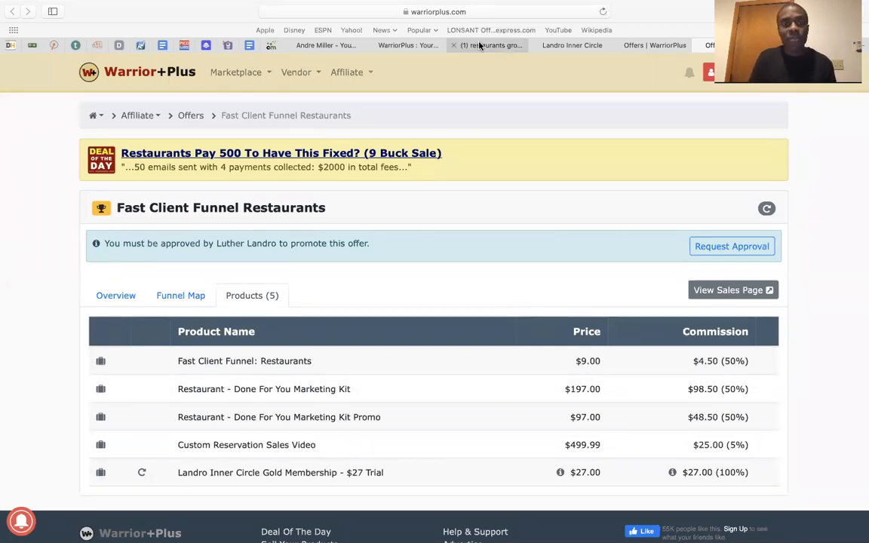
- Return to the Facebook 'restaurants groups' search results
click(489, 45)
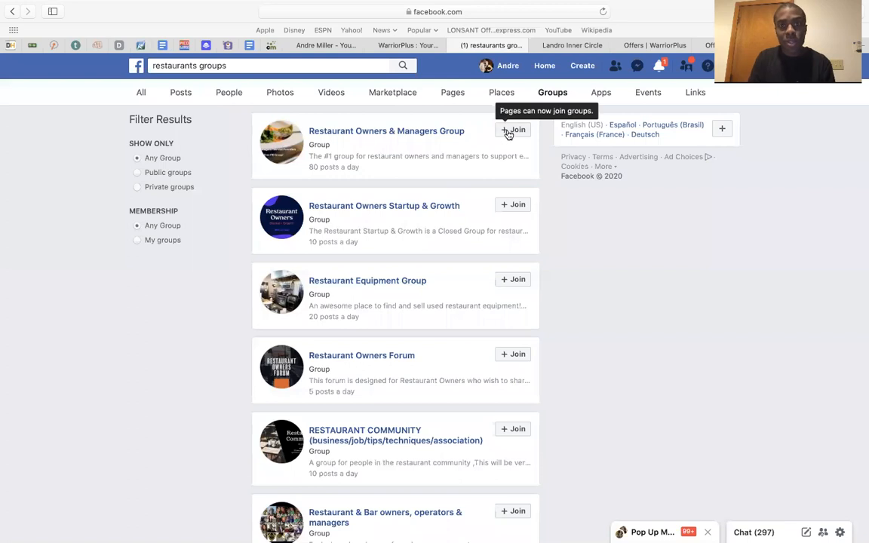
mouse_move(494, 368)
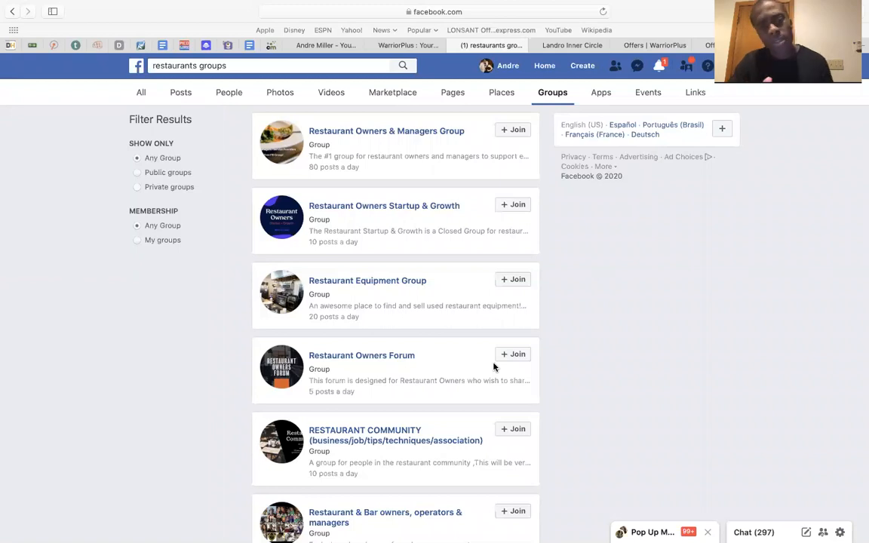
mouse_move(661, 241)
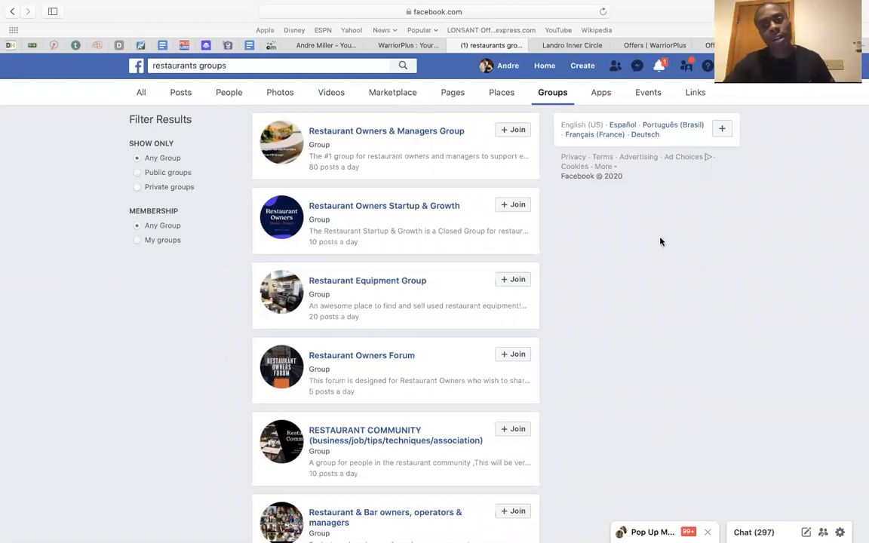
mouse_move(622, 302)
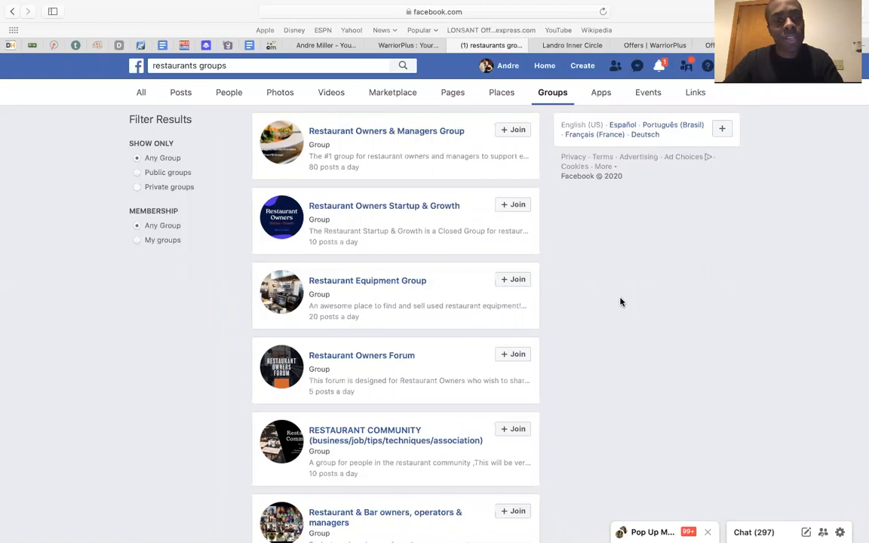
mouse_move(716, 251)
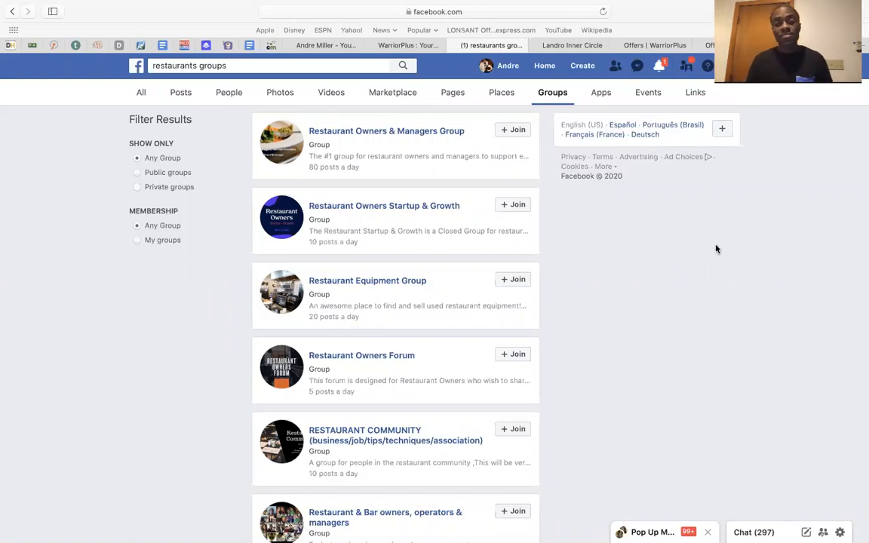
mouse_move(567, 260)
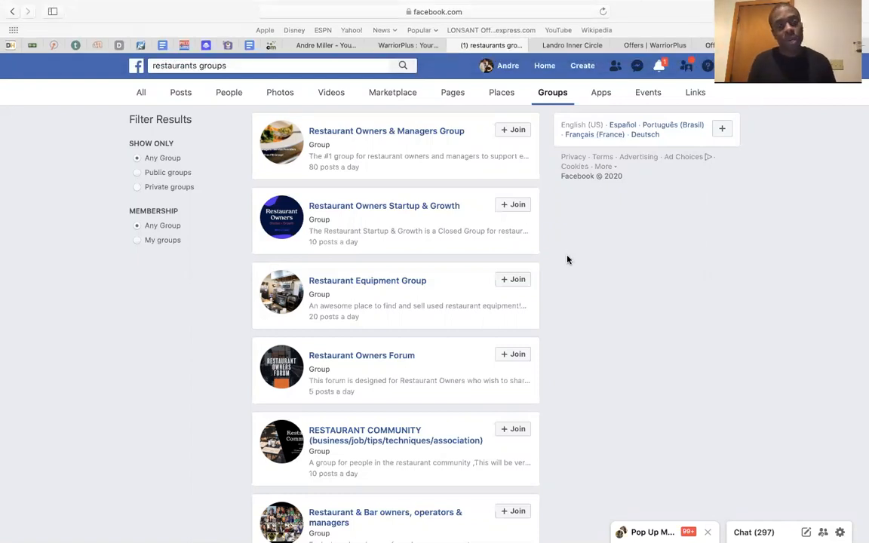
- Switch from the Facebook groups results over to Quora
click(430, 12)
text(quora)
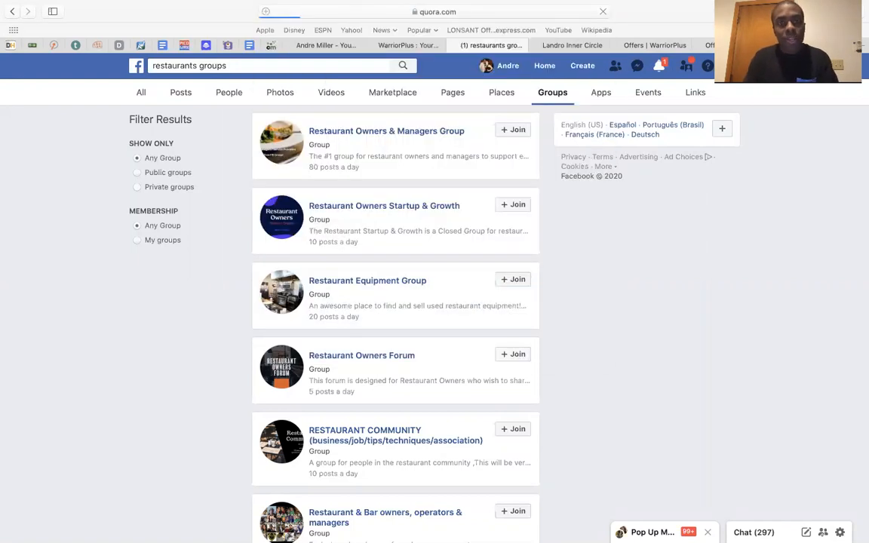
- Search Quora for 'restaurant' and browse the questions people ask
click(489, 46)
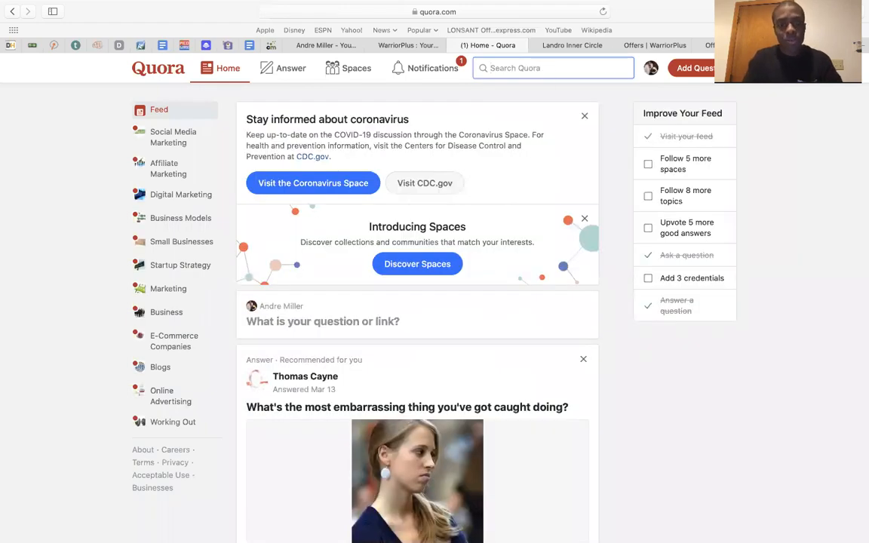
text(restaurant)
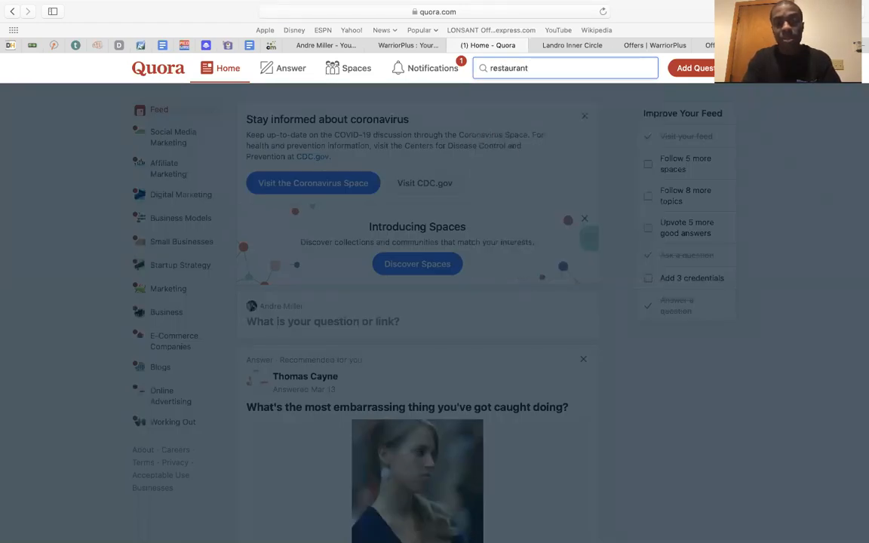
key(Return)
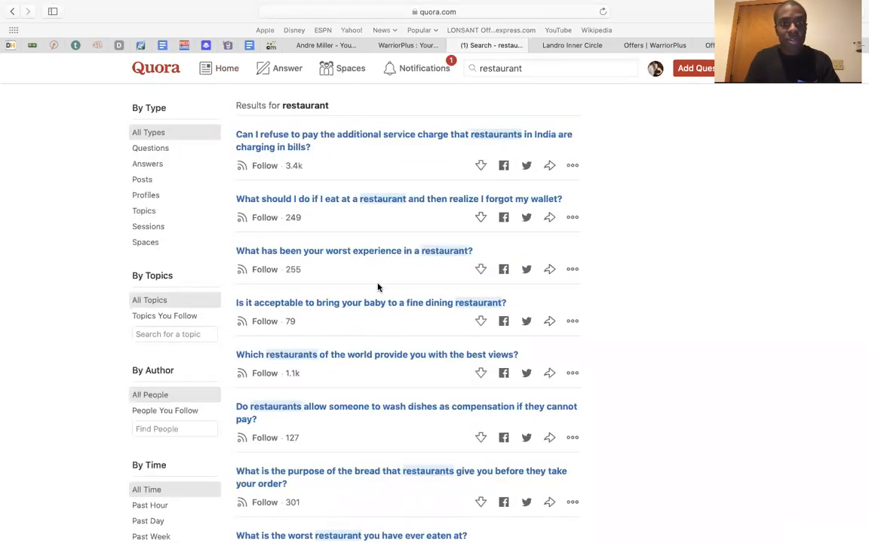
scroll(down, 3)
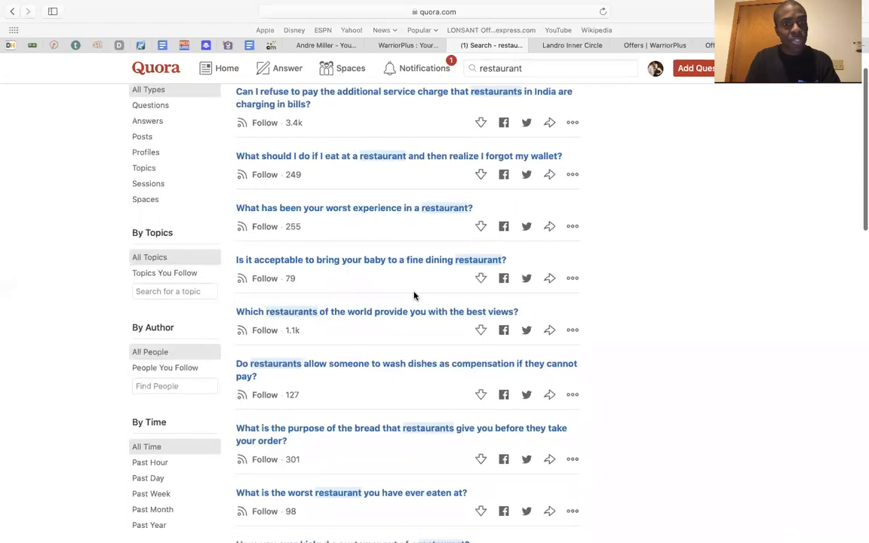
scroll(down, 3)
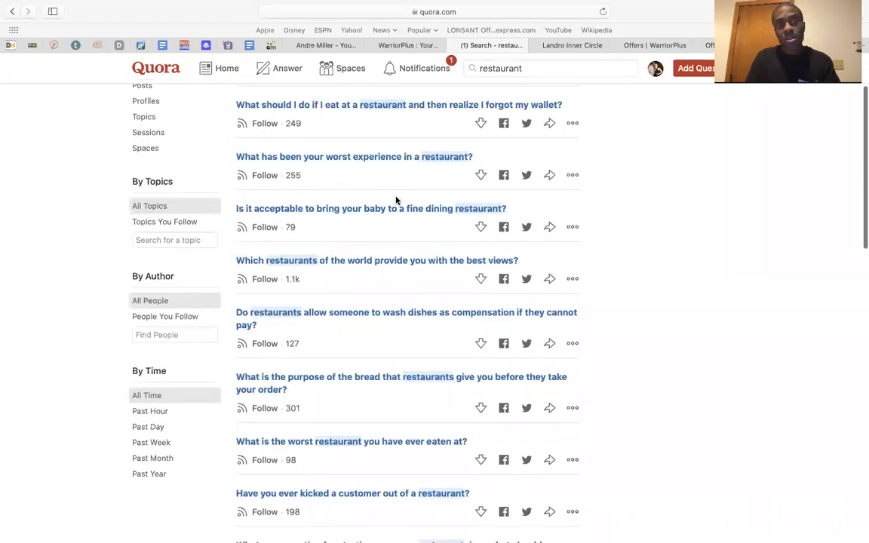
scroll(up, 3)
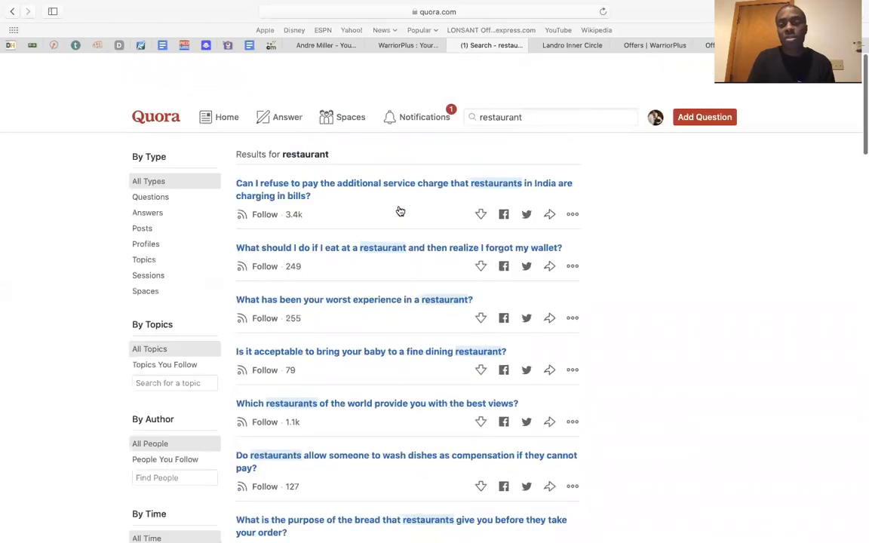
scroll(down, 3)
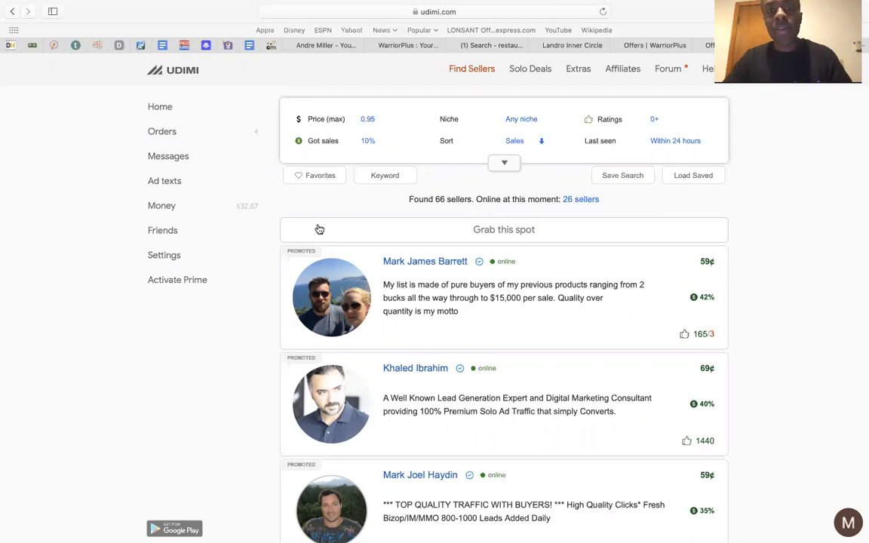
mouse_move(275, 148)
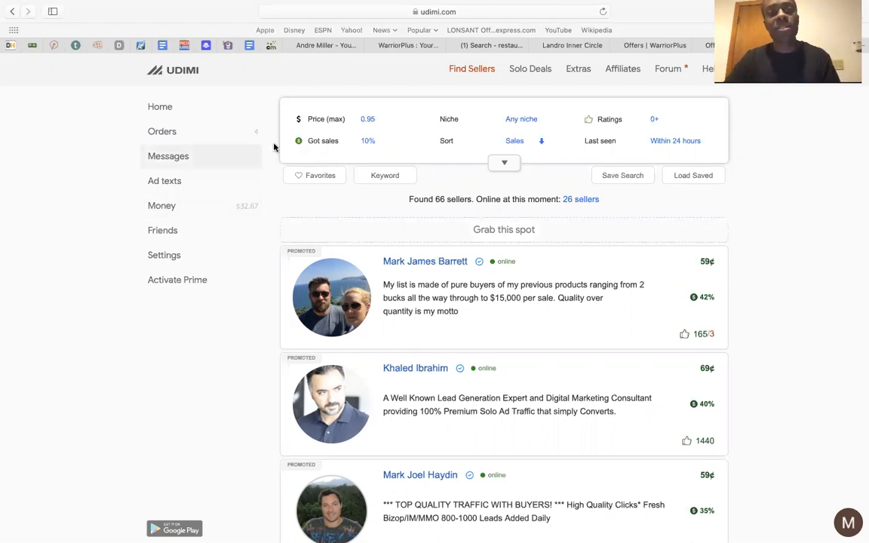
mouse_move(470, 70)
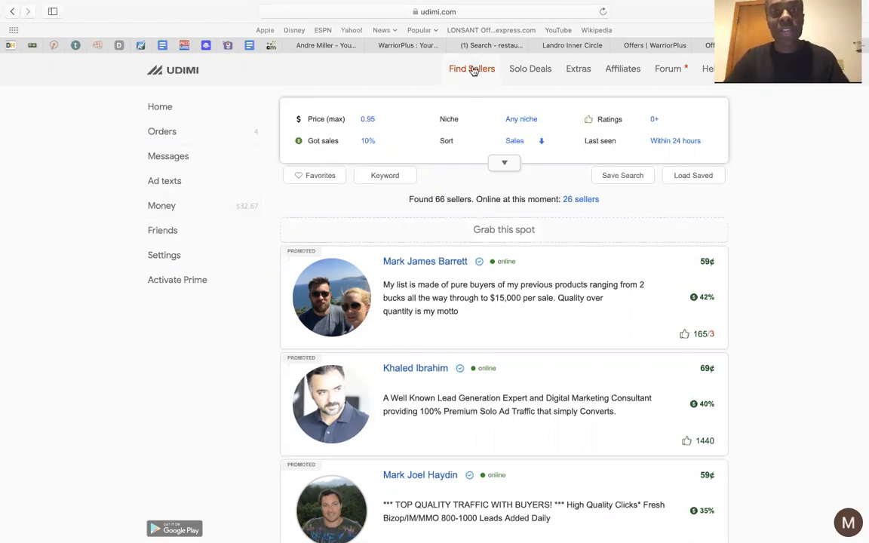
- Scroll through Udimi's solo ad sellers comparing prices, ratings and sales counts
scroll(down, 3)
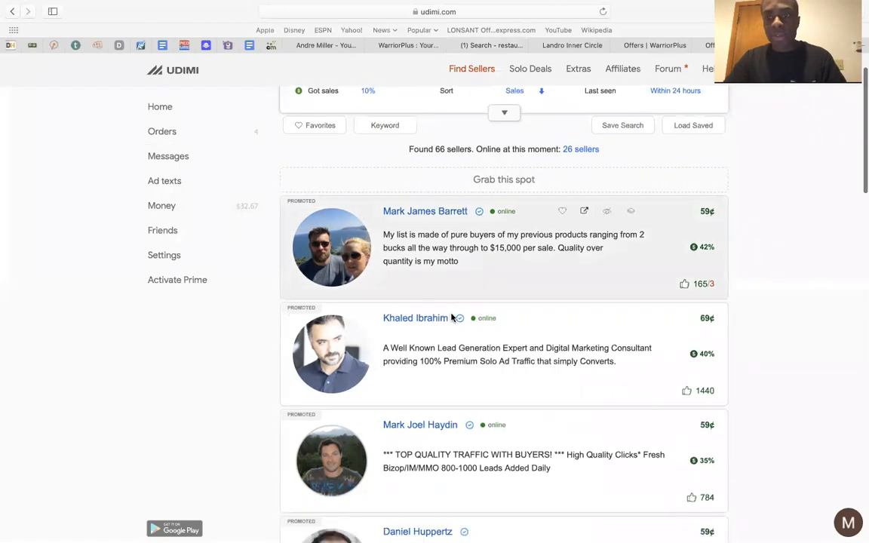
mouse_move(709, 208)
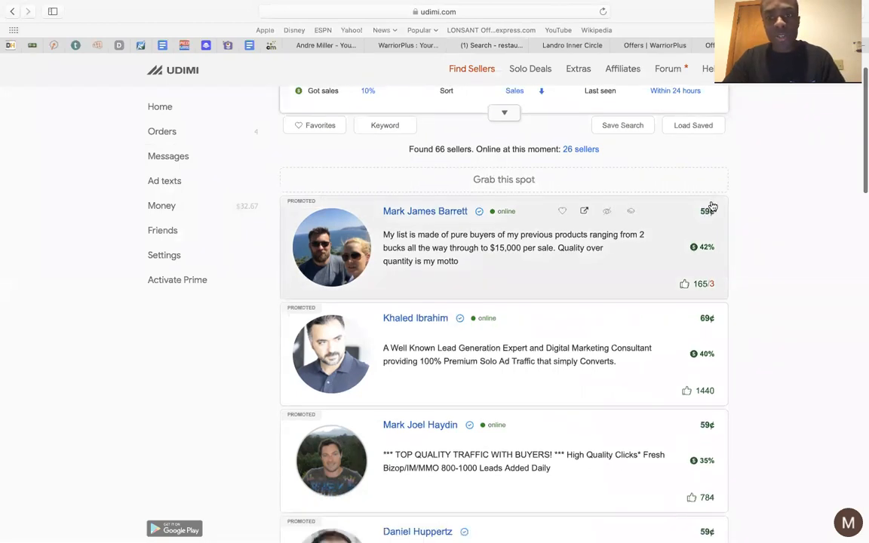
mouse_move(715, 221)
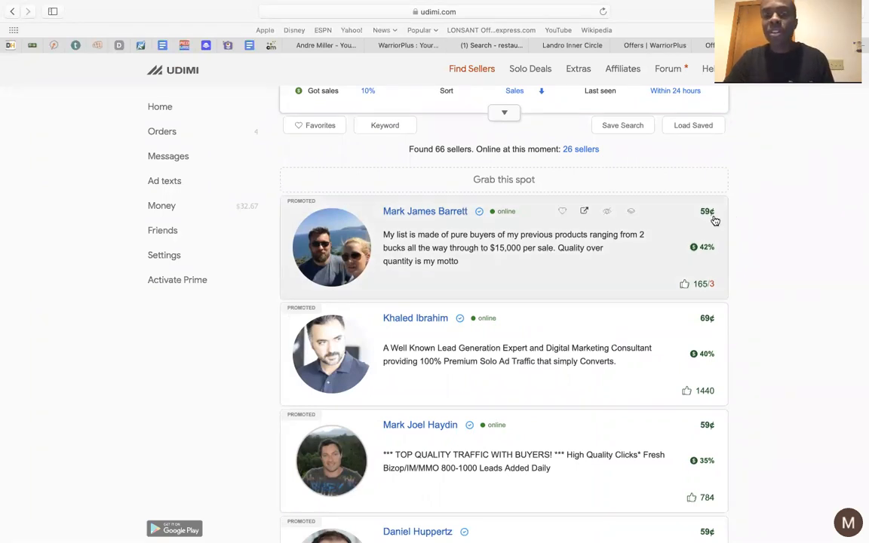
mouse_move(722, 234)
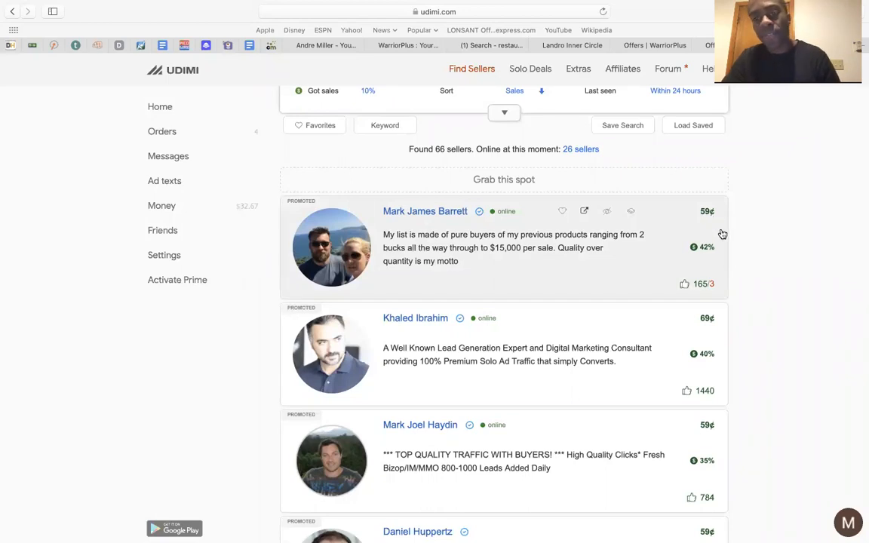
scroll(down, 3)
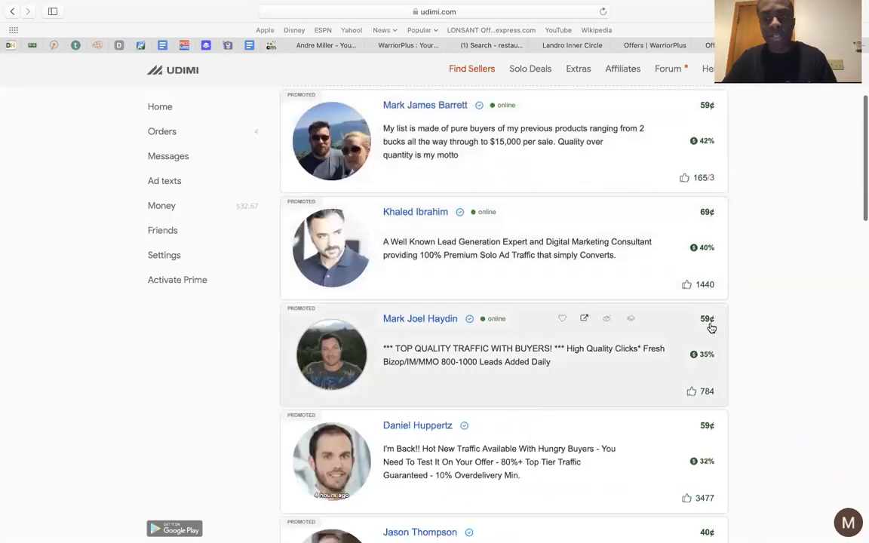
scroll(down, 3)
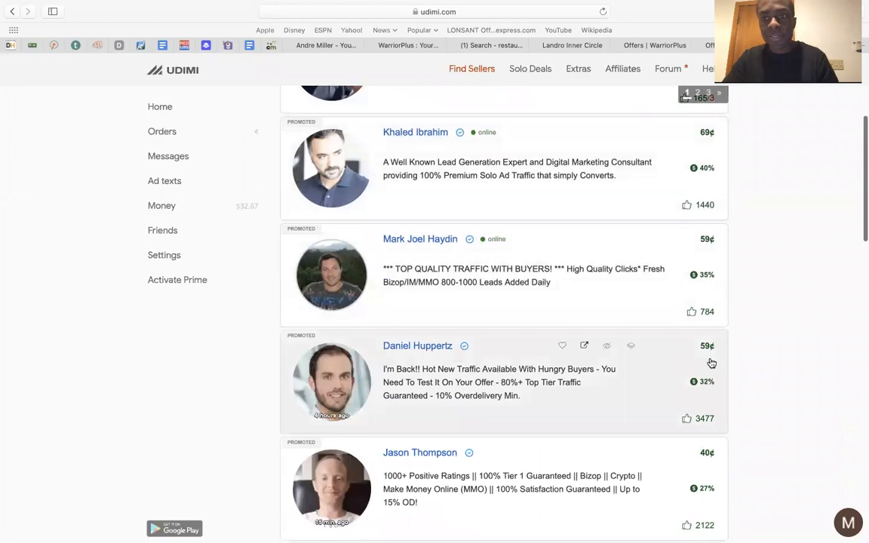
scroll(down, 3)
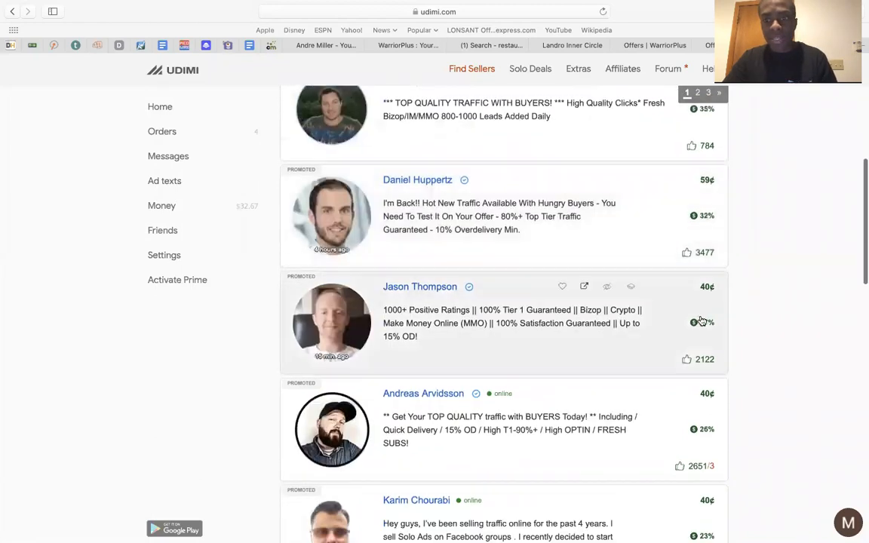
scroll(down, 3)
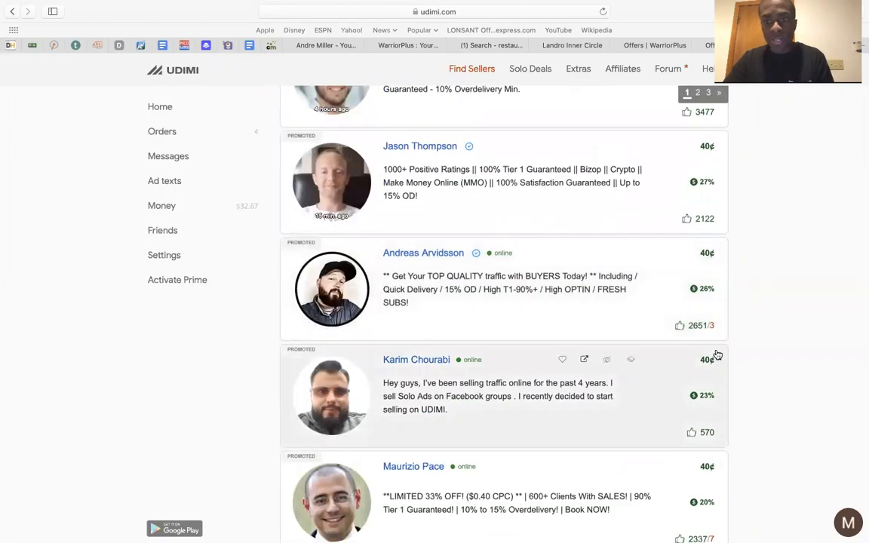
scroll(down, 3)
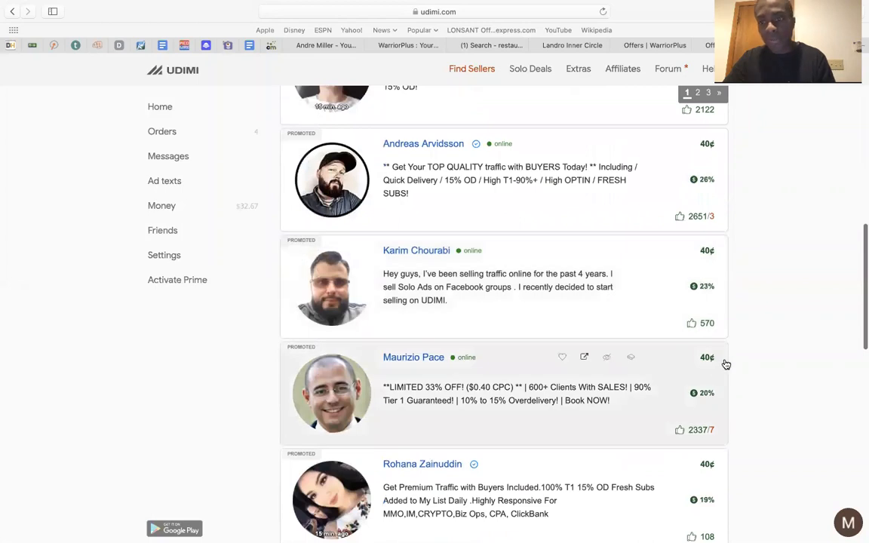
scroll(down, 3)
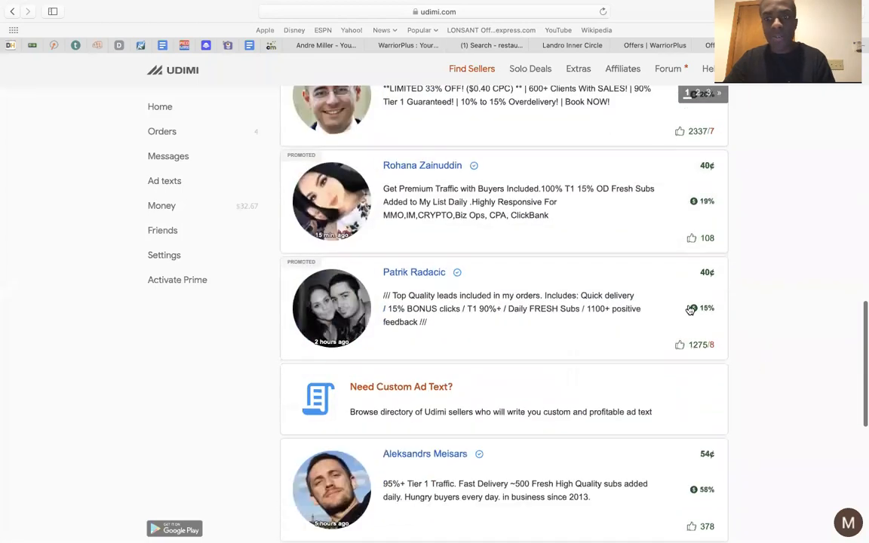
scroll(down, 3)
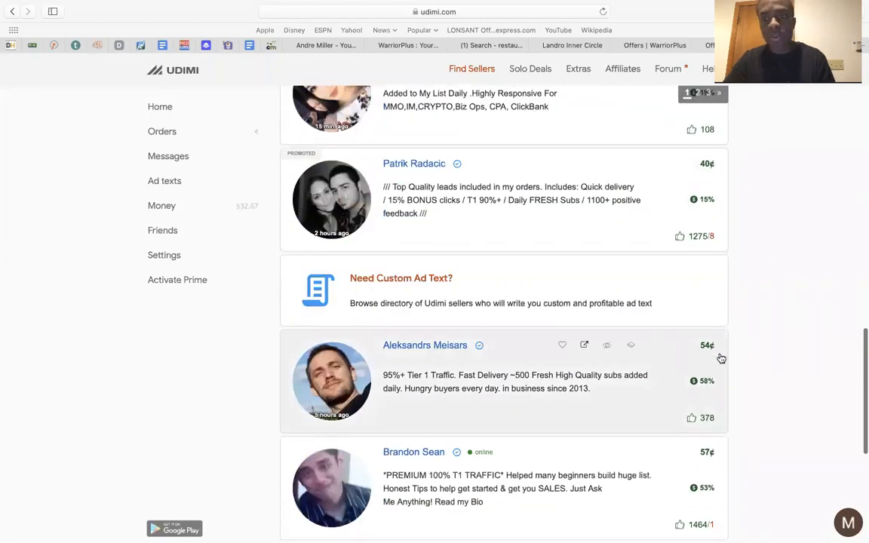
scroll(down, 3)
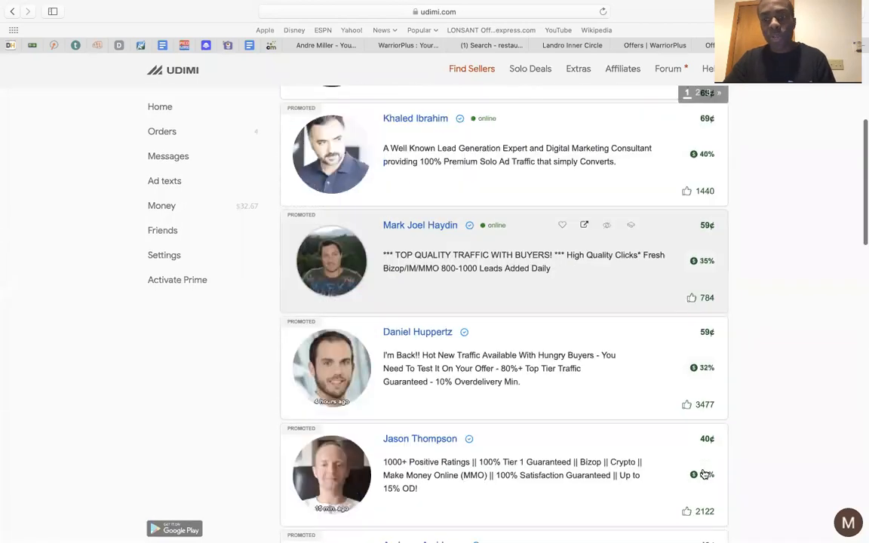
scroll(down, 3)
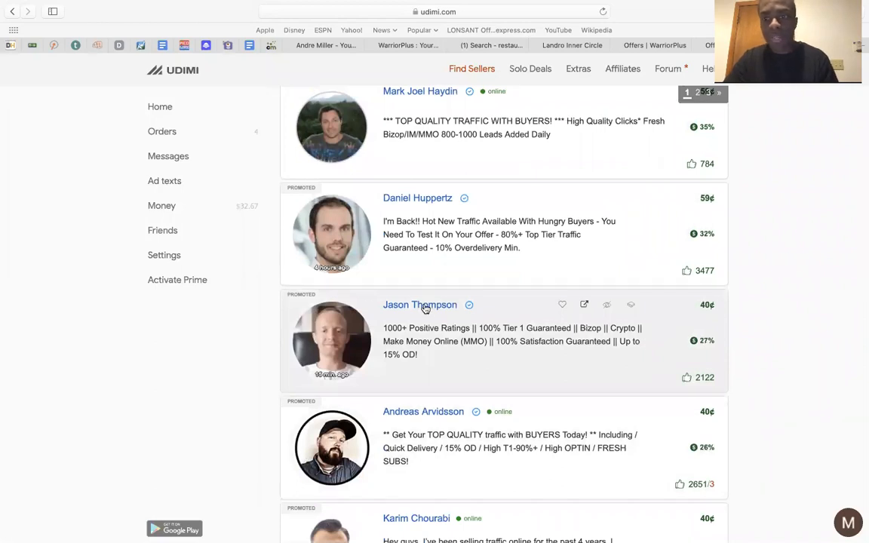
click(420, 305)
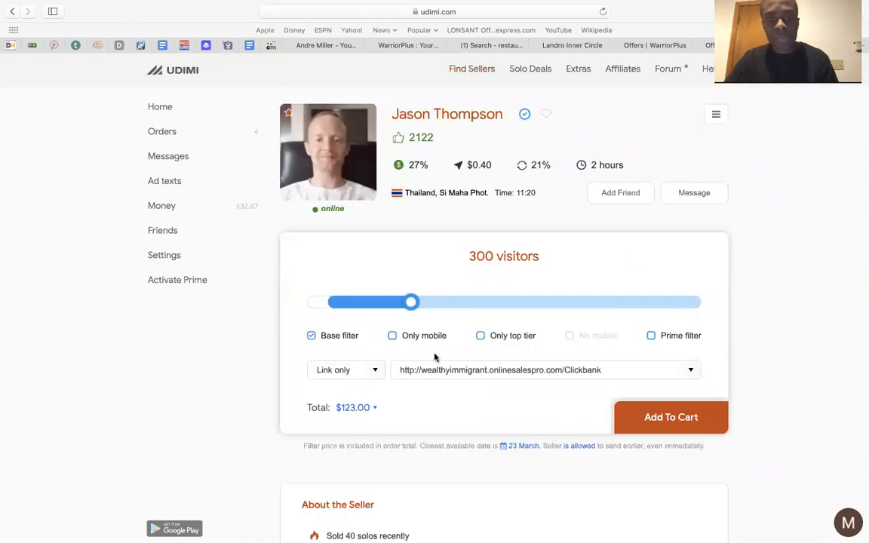
mouse_move(570, 271)
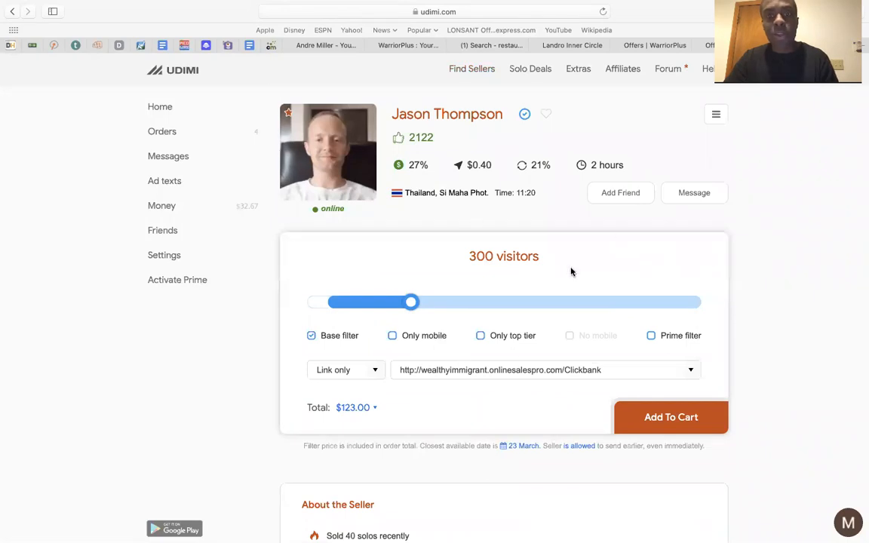
drag(411, 301, 389, 302)
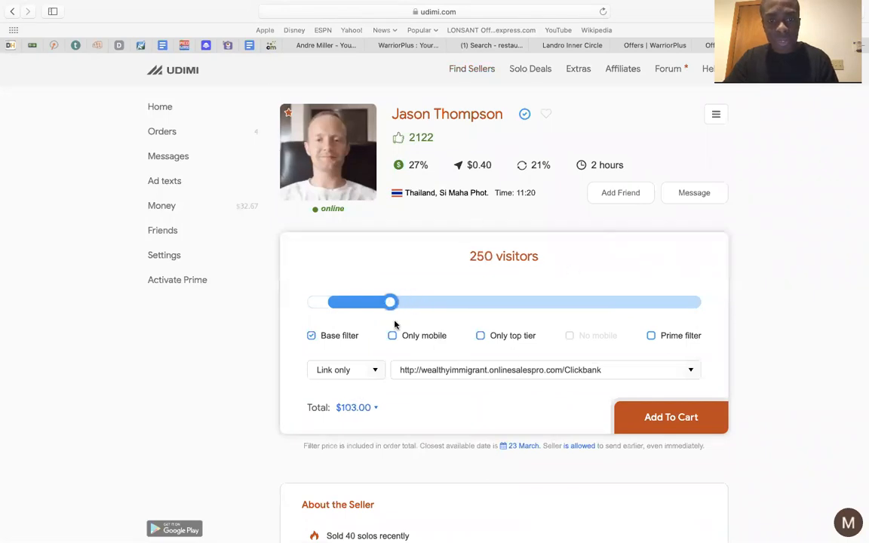
mouse_move(501, 338)
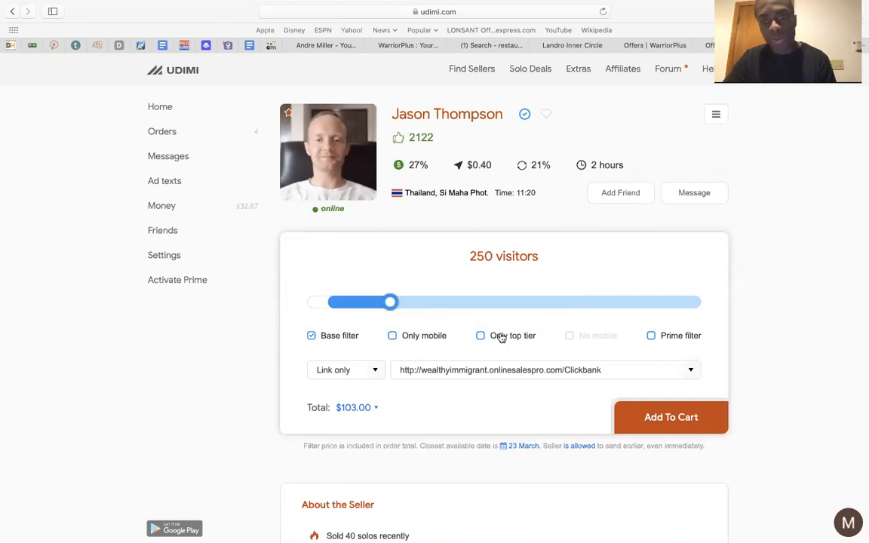
click(480, 335)
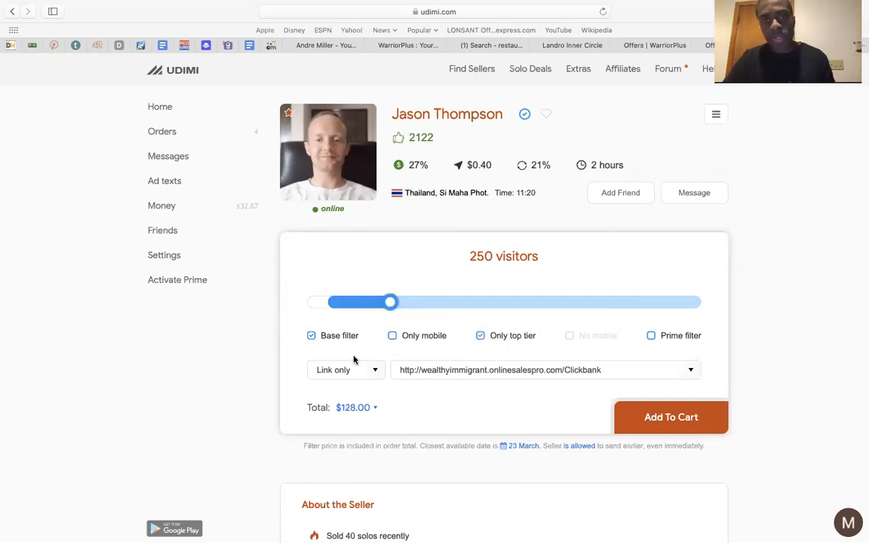
drag(390, 301, 368, 302)
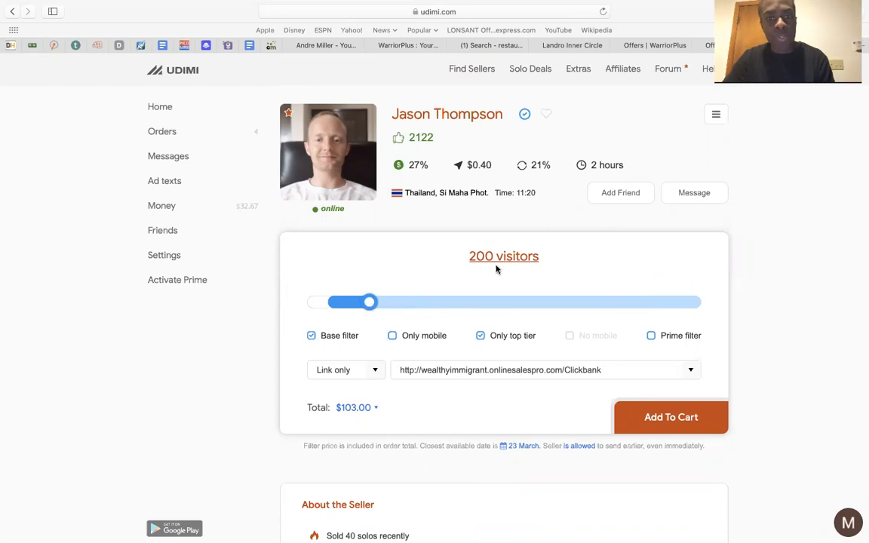
mouse_move(365, 430)
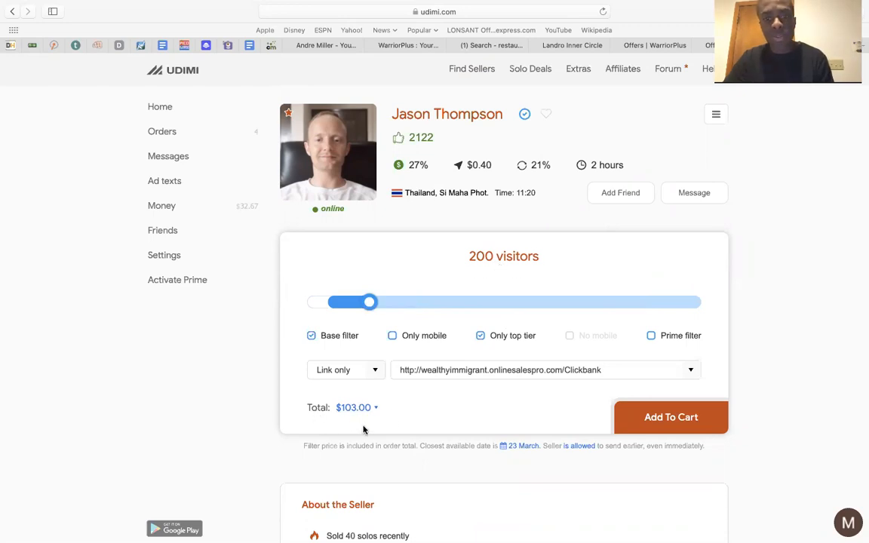
- Toggle Only mobile on and off and clear the link URL field, totaling $103
click(392, 335)
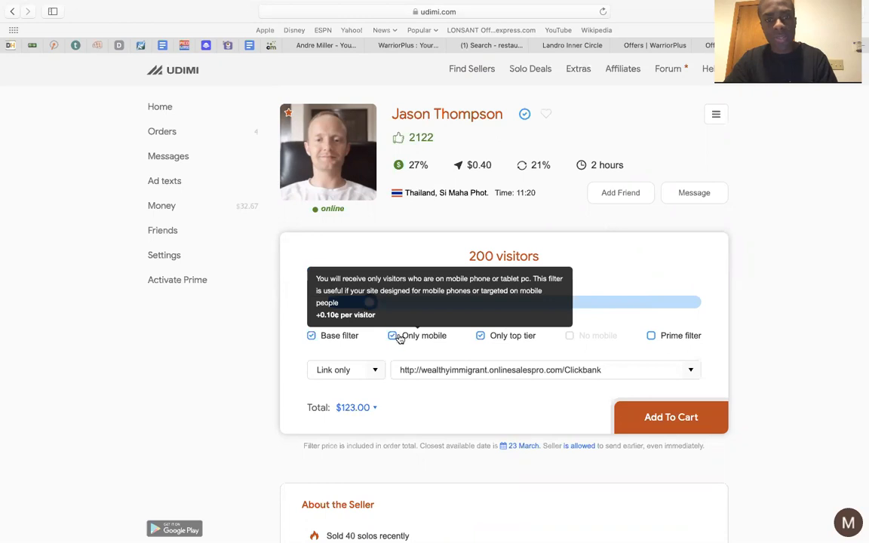
click(392, 334)
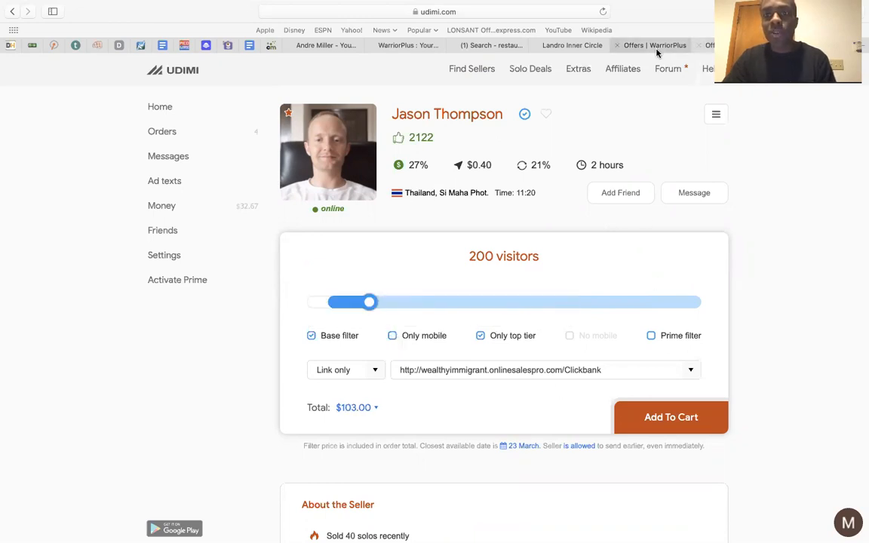
click(655, 45)
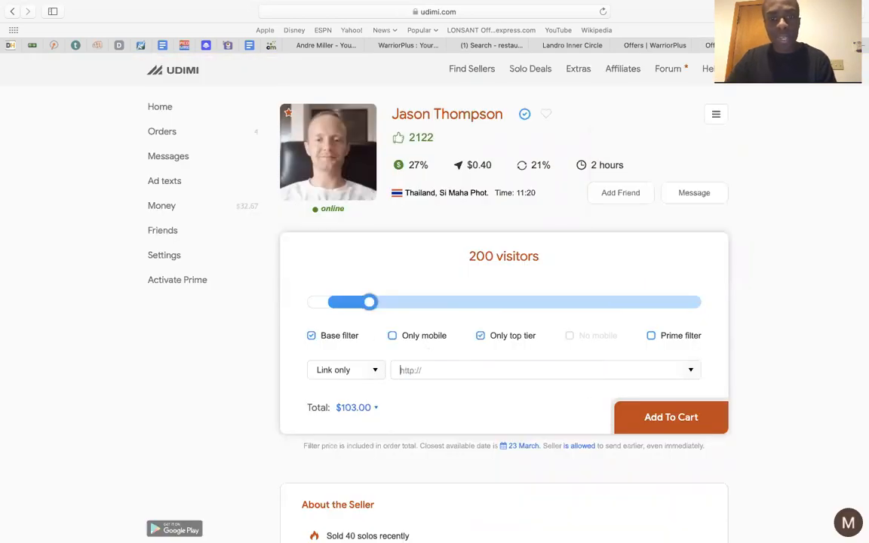
- Leave the 200-visitor Udimi order and return to the WarriorPlus restaurant offers table
click(543, 370)
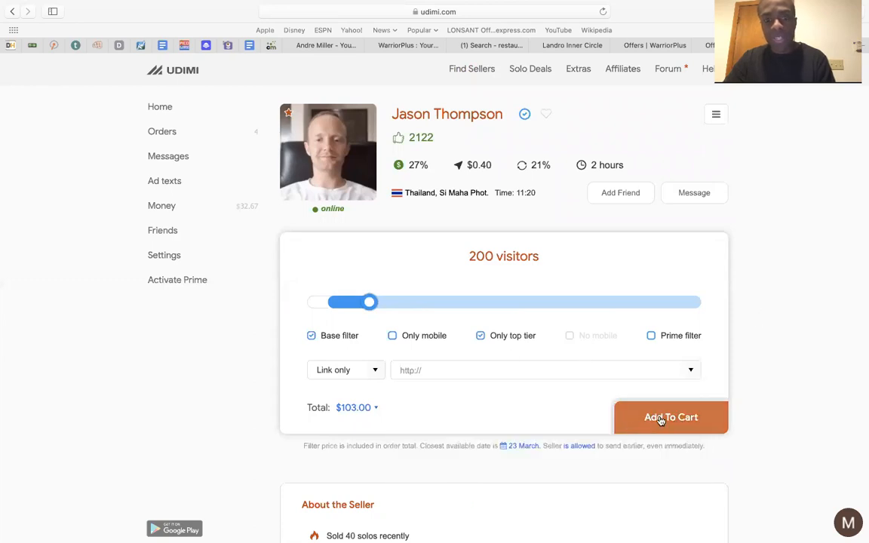
mouse_move(601, 360)
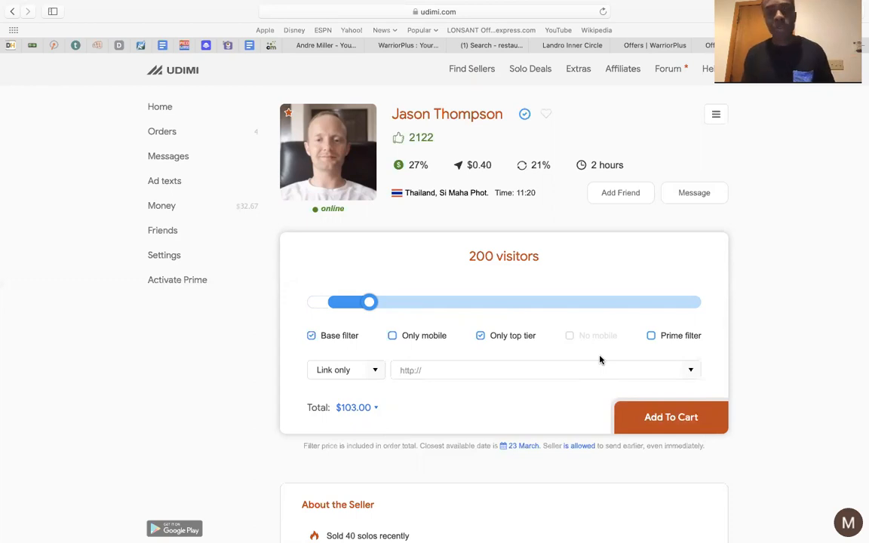
mouse_move(736, 121)
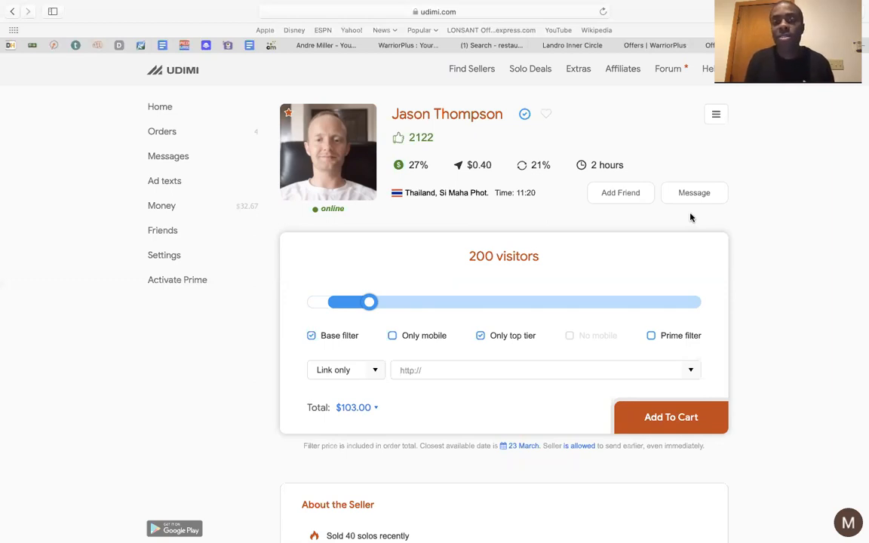
mouse_move(591, 109)
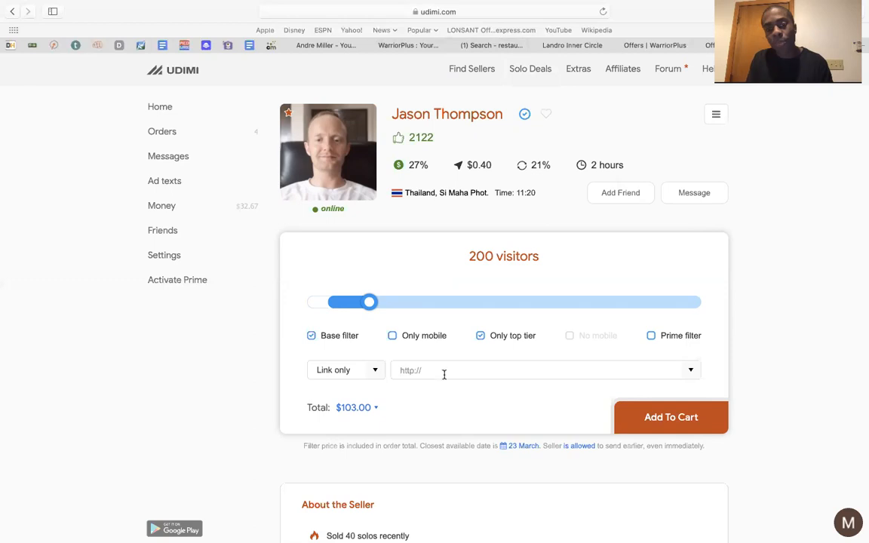
mouse_move(670, 417)
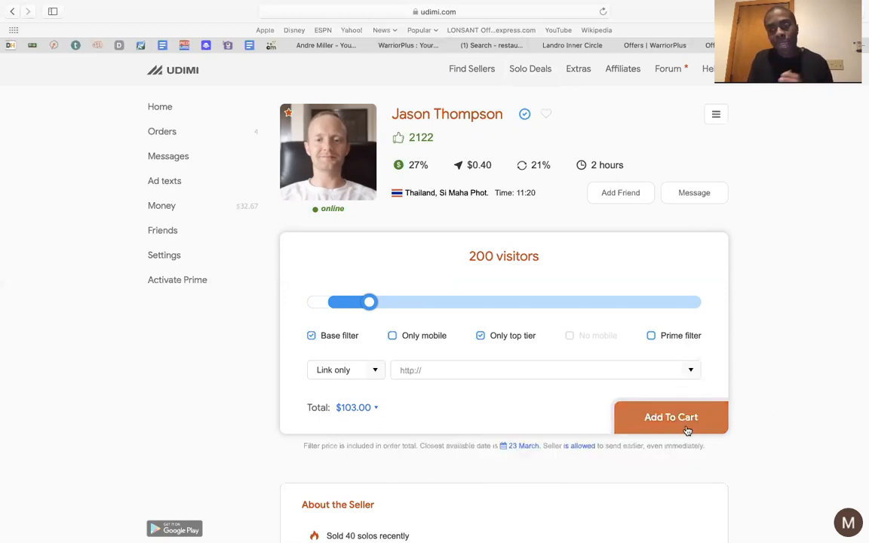
mouse_move(718, 428)
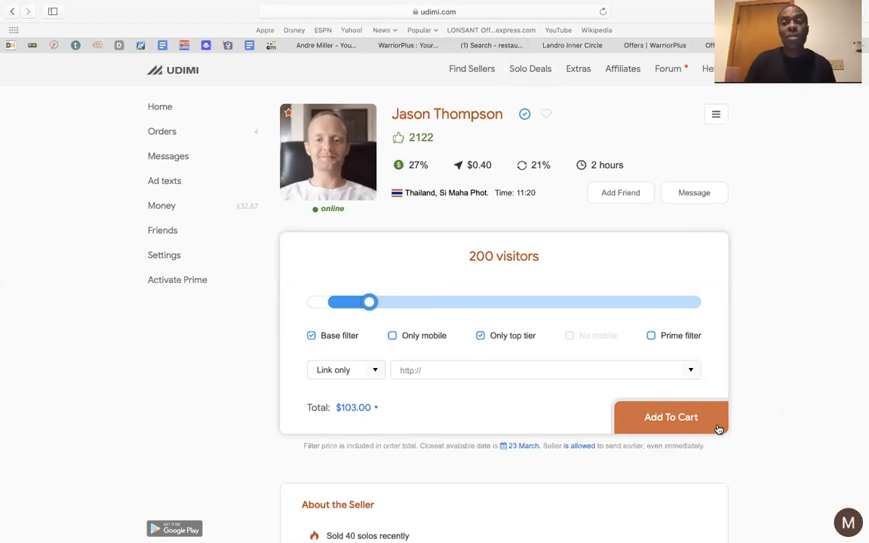
mouse_move(684, 367)
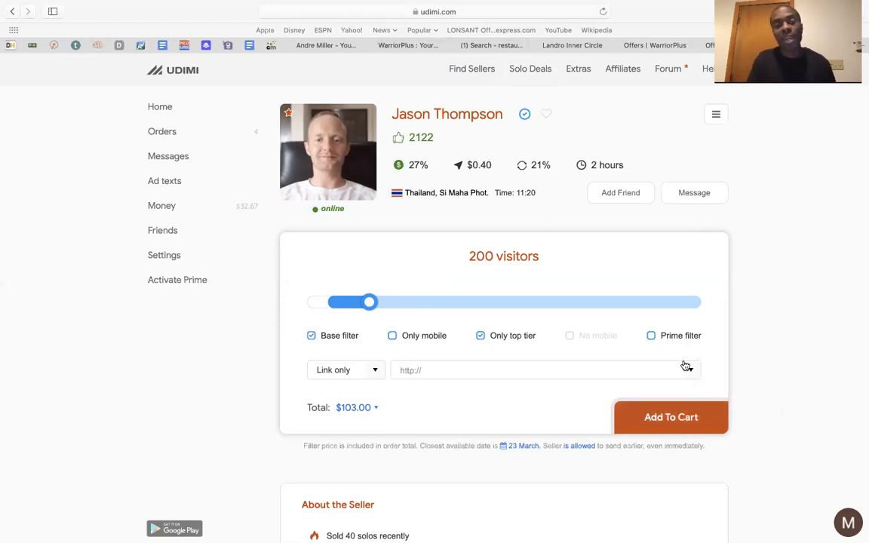
click(655, 45)
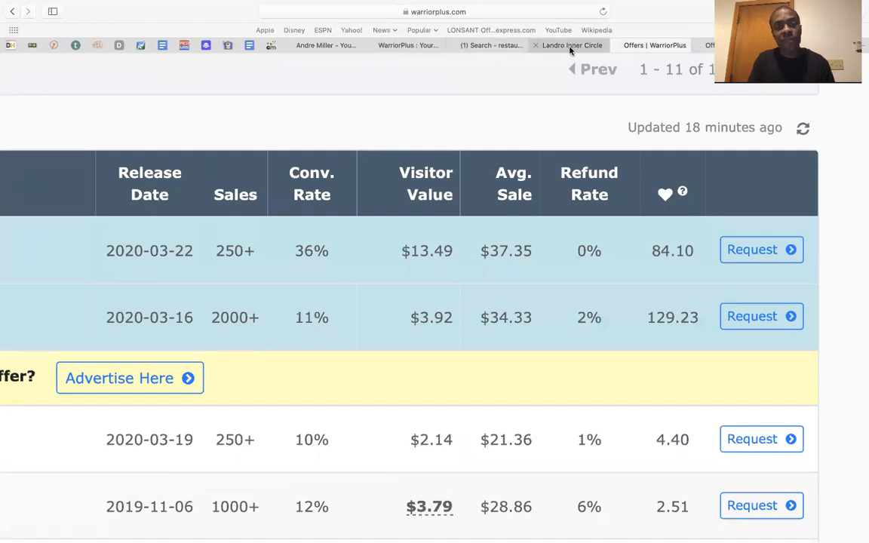
- Return to Quora's search results for 'restaurant' questions
click(490, 45)
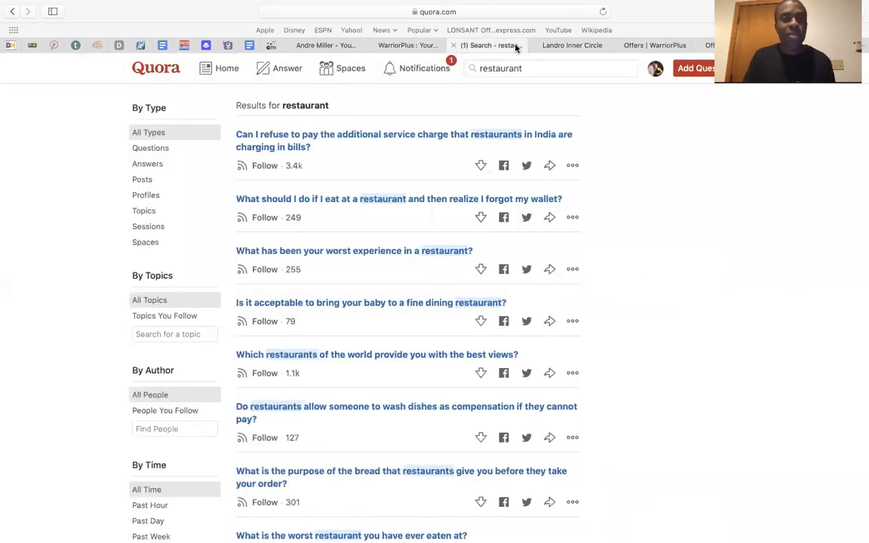
mouse_move(670, 180)
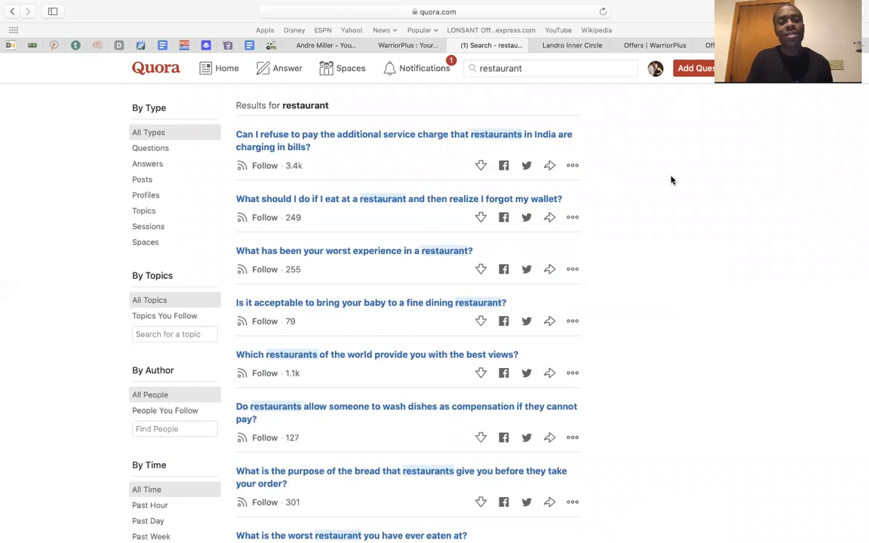
mouse_move(798, 143)
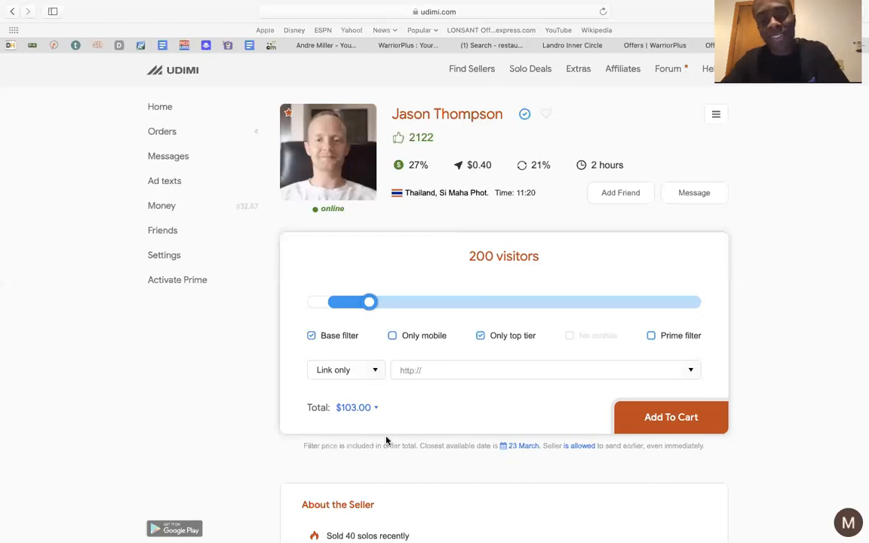
mouse_move(425, 456)
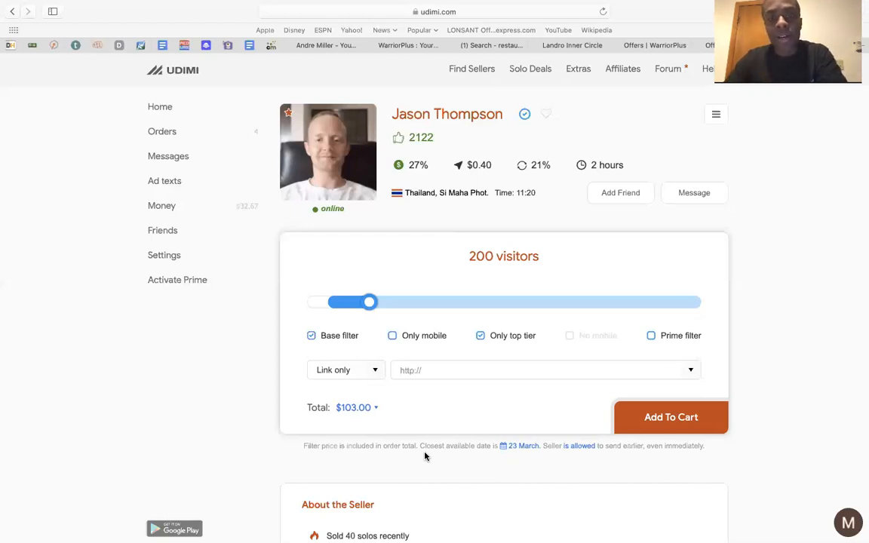
mouse_move(242, 510)
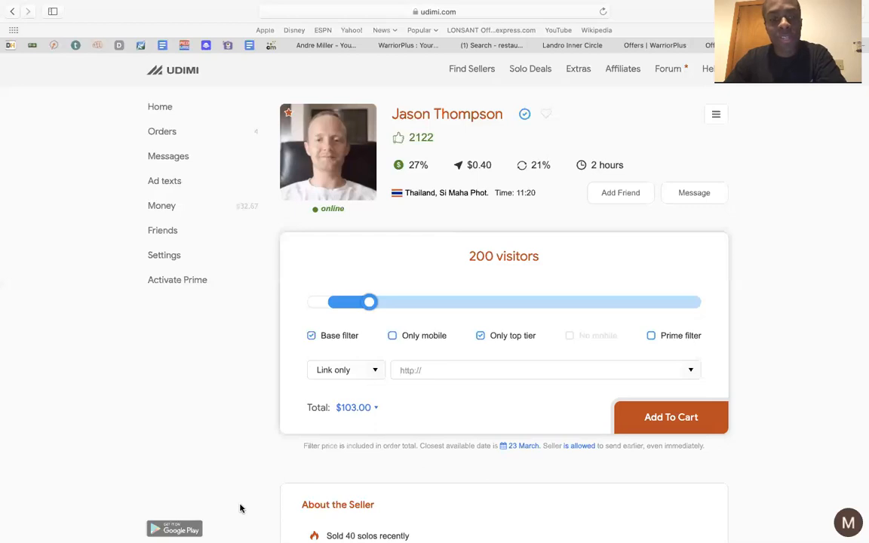
mouse_move(430, 430)
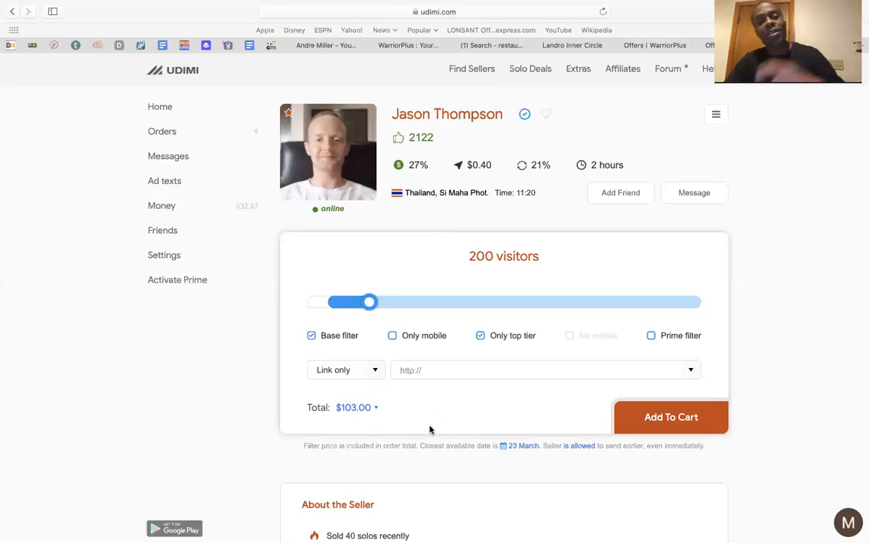